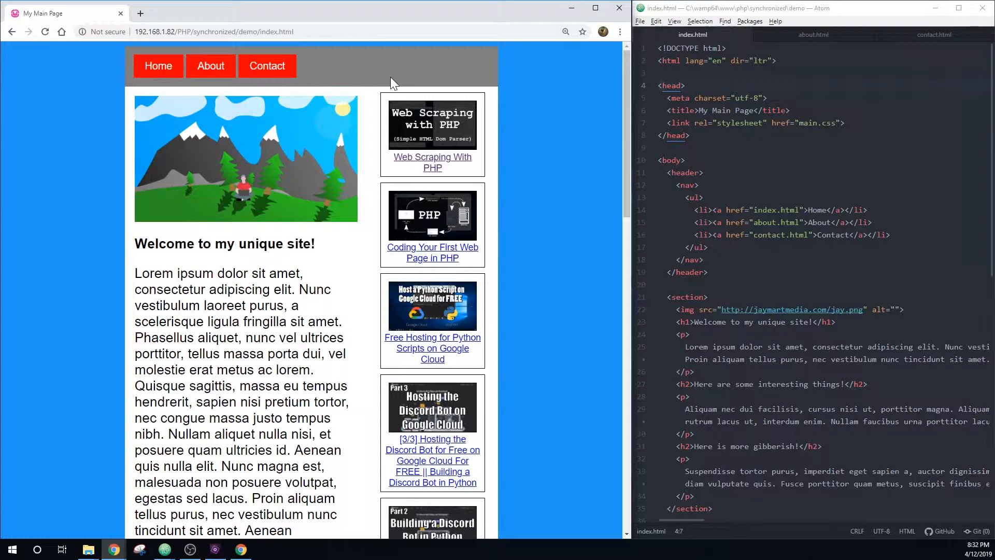
mouse_move(433, 168)
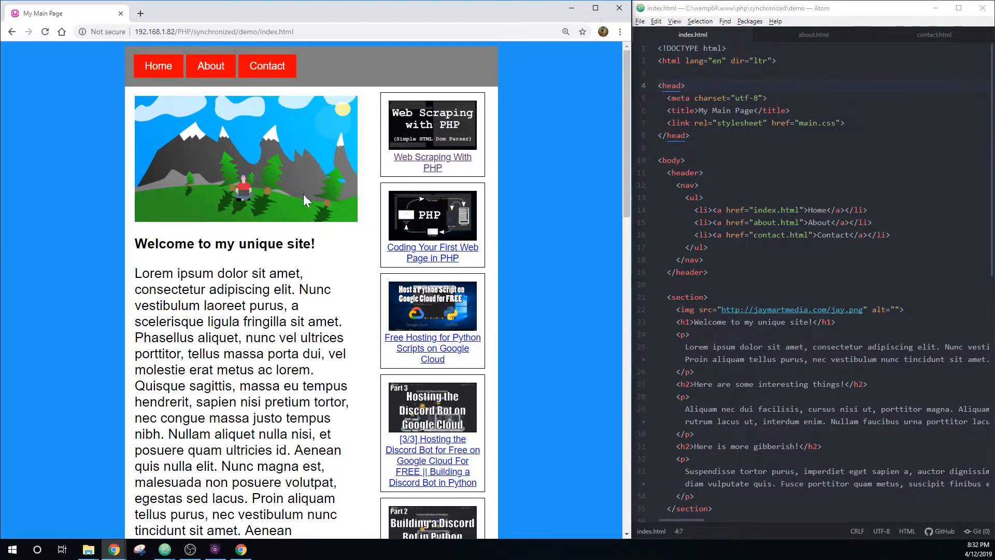
mouse_move(158, 60)
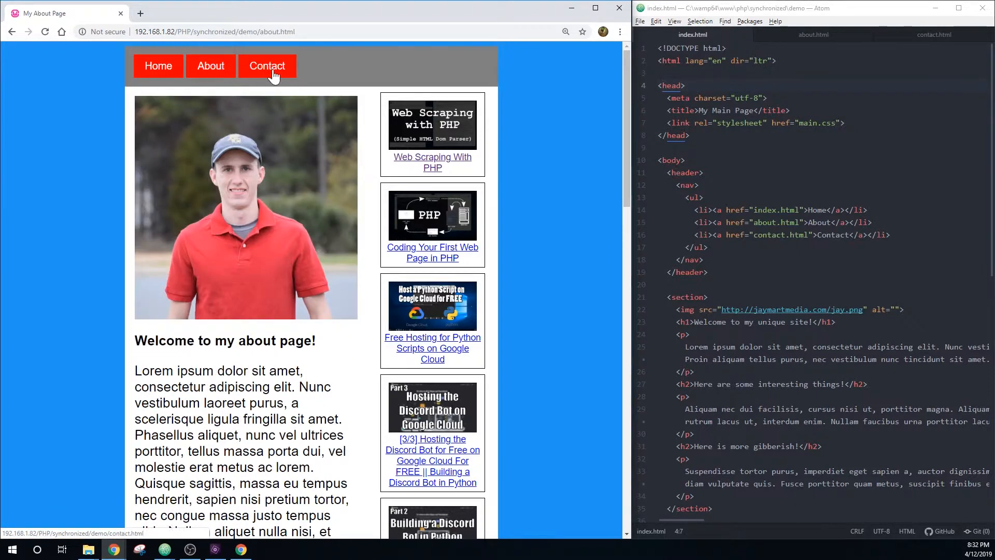
Browse the Home, About and Contact pages in Chrome to compare their shared headers
click(268, 66)
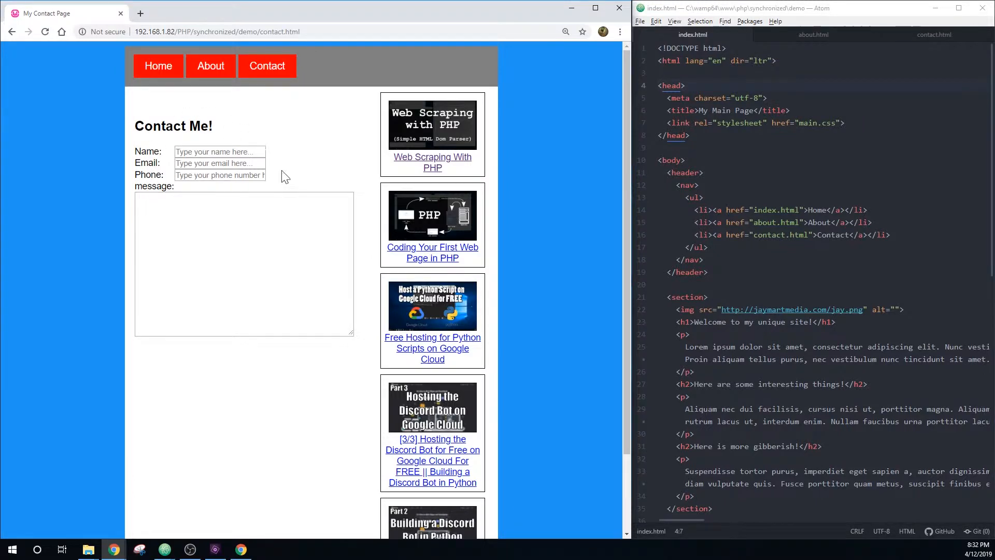
click(210, 65)
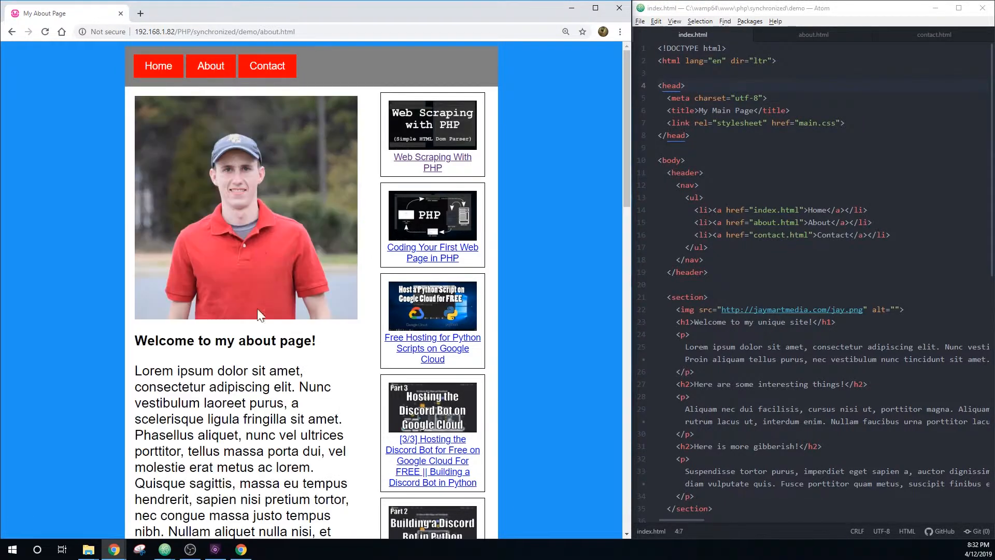
click(158, 65)
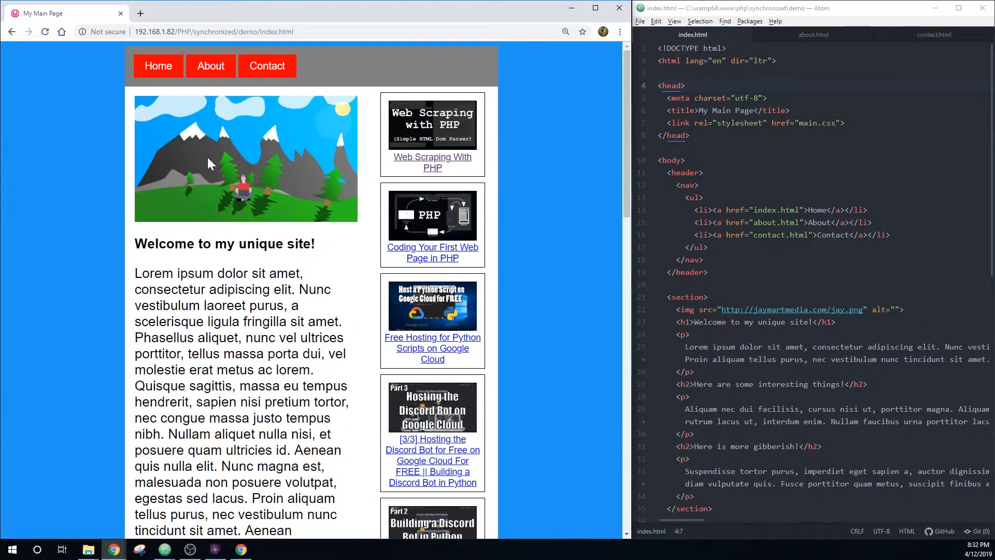
mouse_move(282, 158)
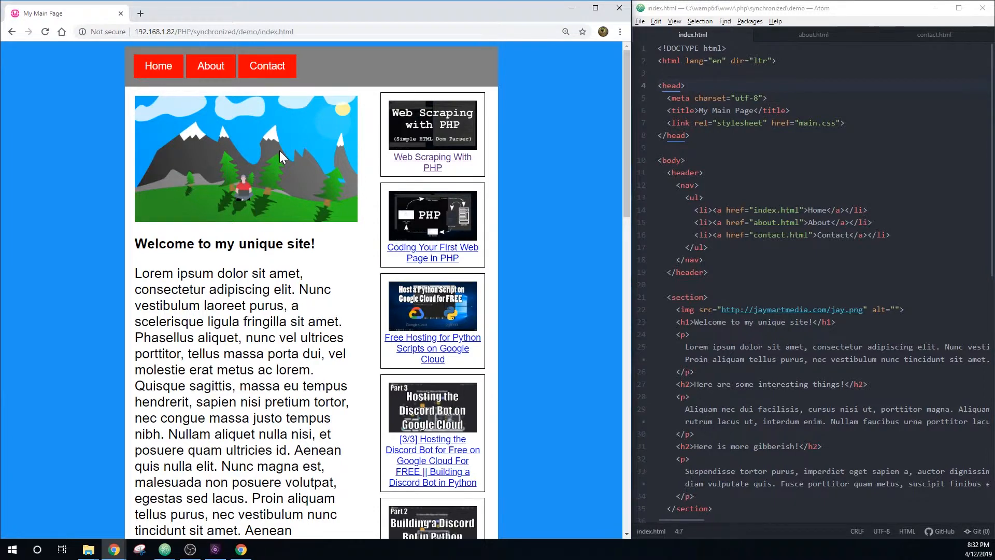
mouse_move(309, 104)
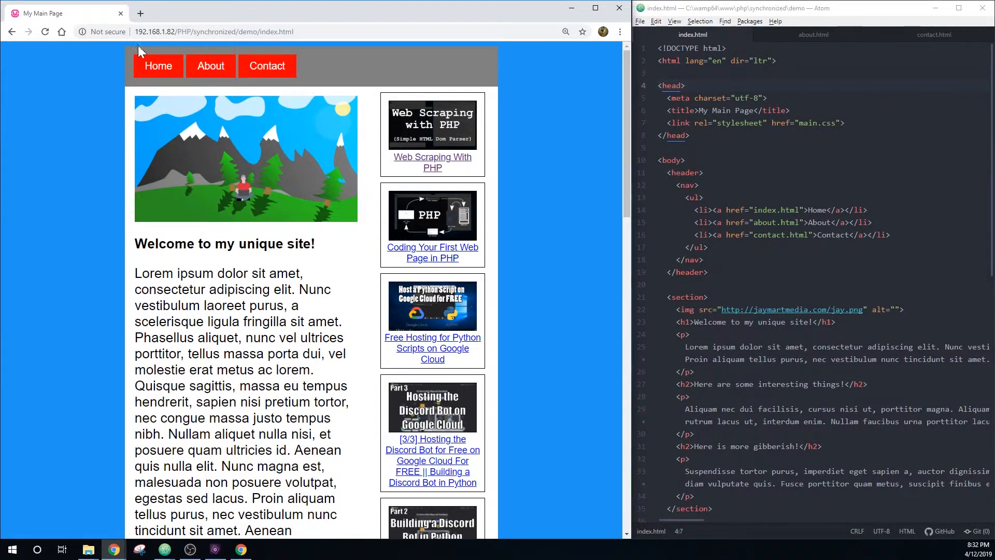
click(210, 65)
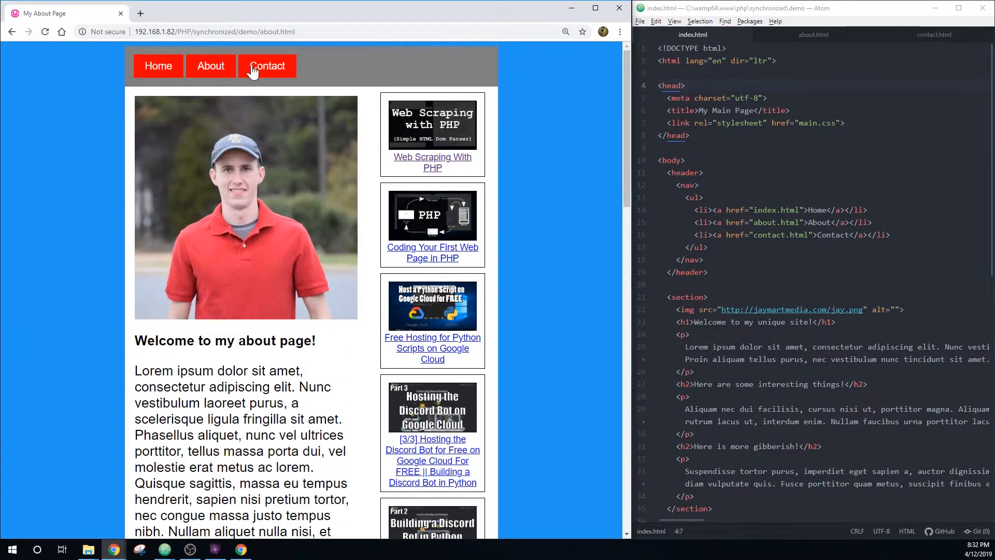
click(266, 65)
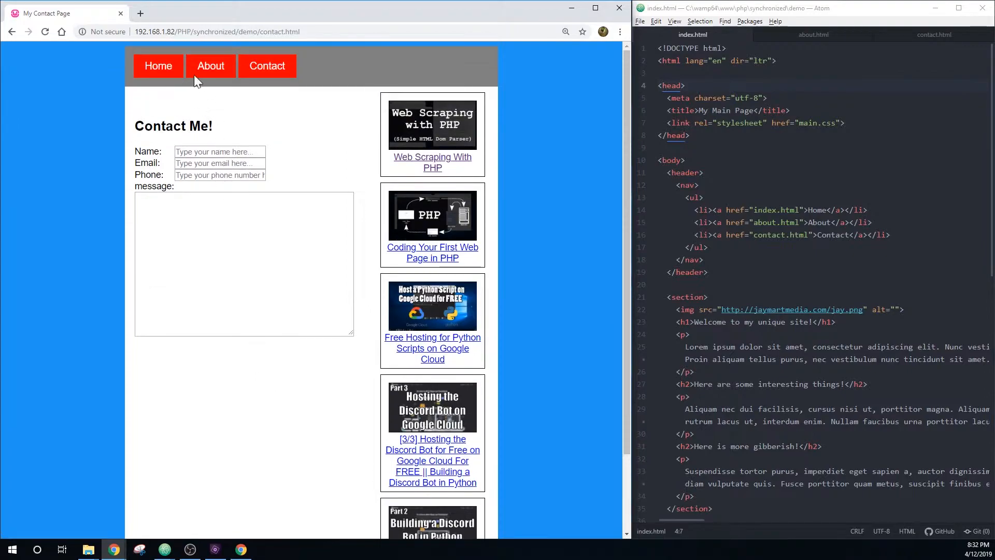
click(210, 65)
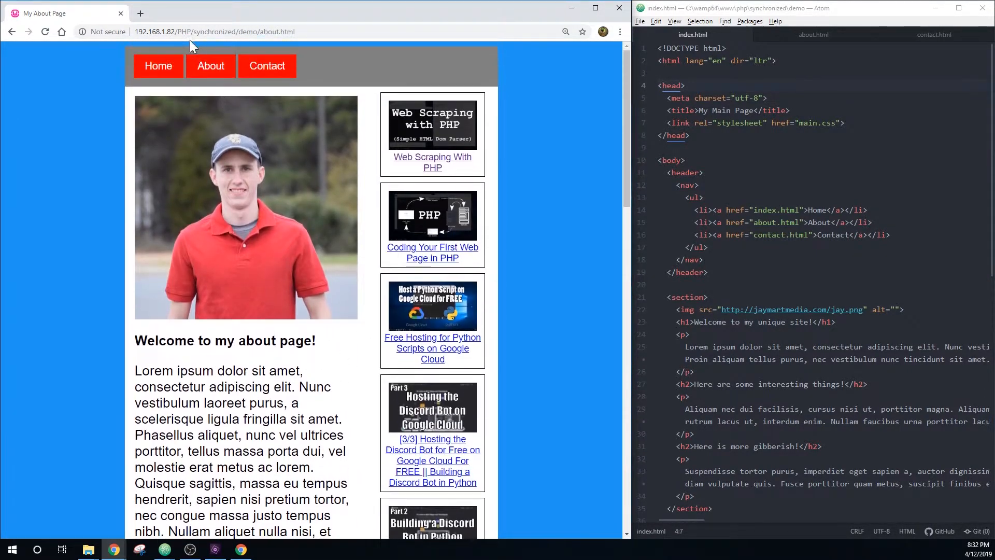
click(158, 66)
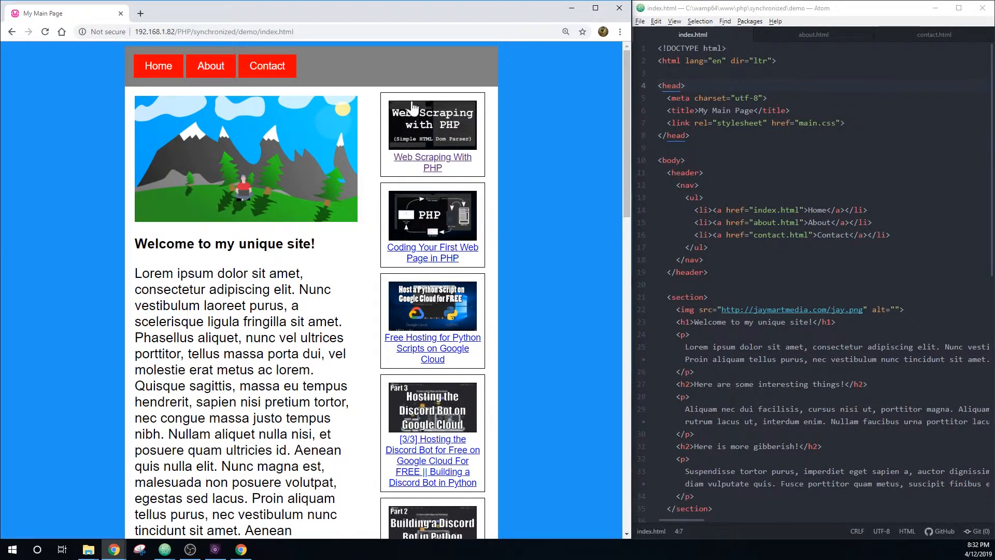
mouse_move(454, 59)
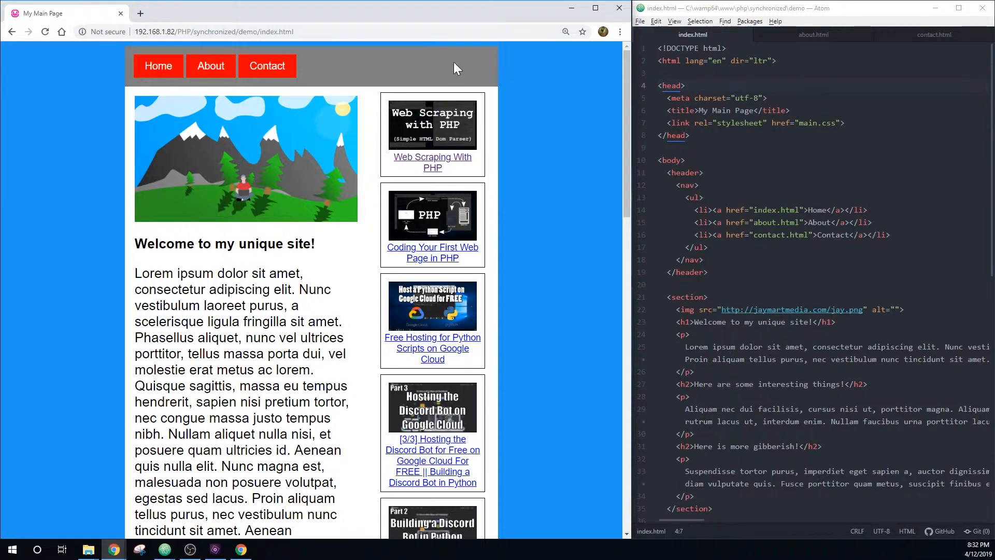
Add a YouTube channel link with the yt_icon_rgb.png image inside index.html's nav
scroll(down, 3)
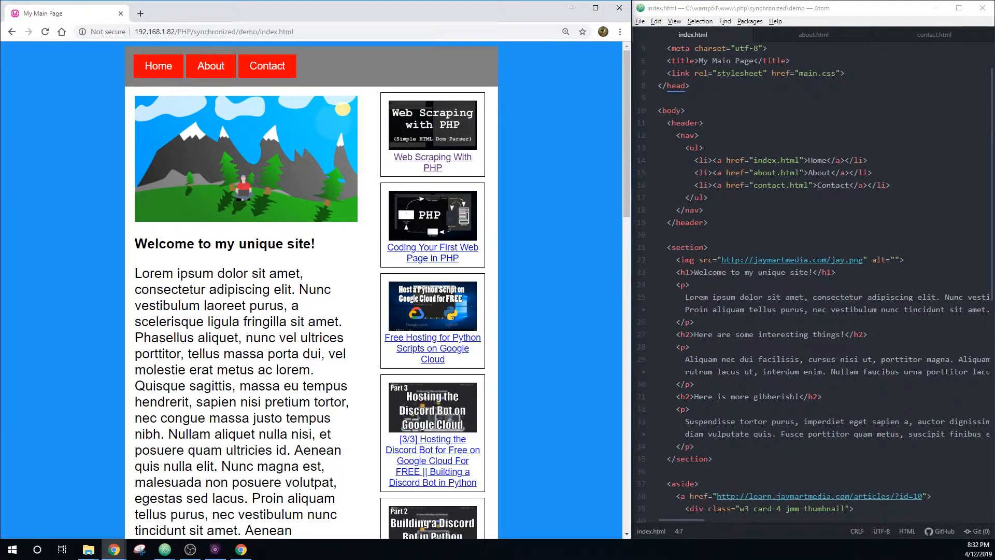
click(709, 197)
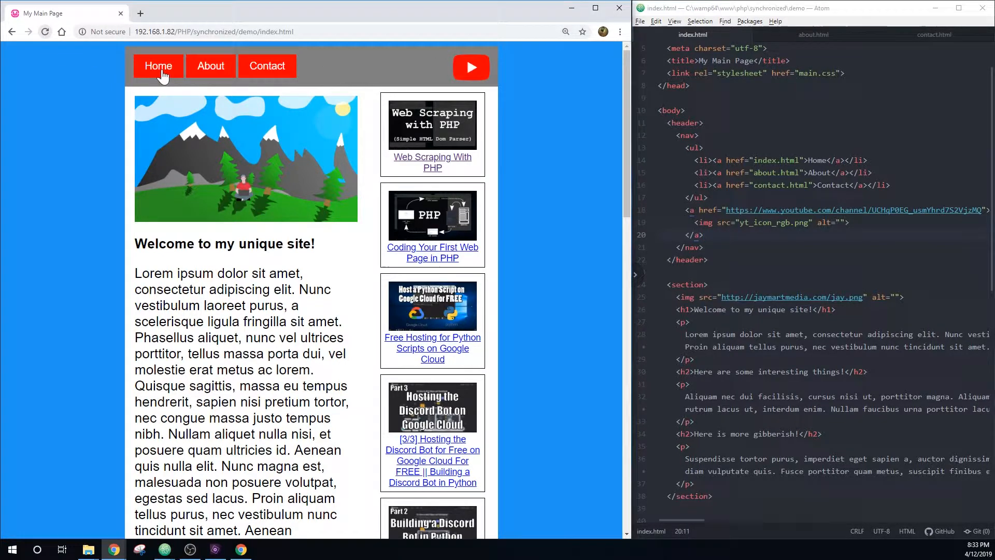
click(210, 66)
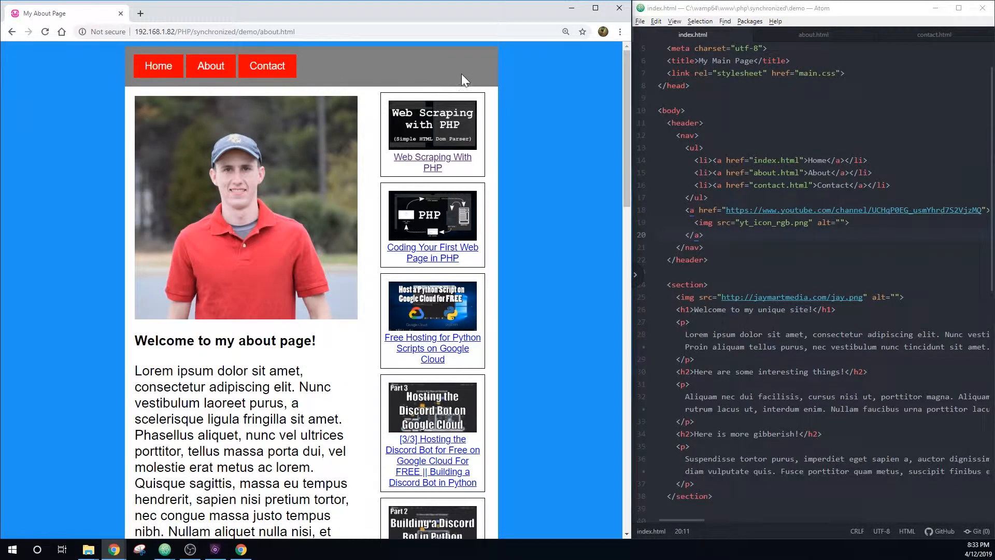
click(267, 65)
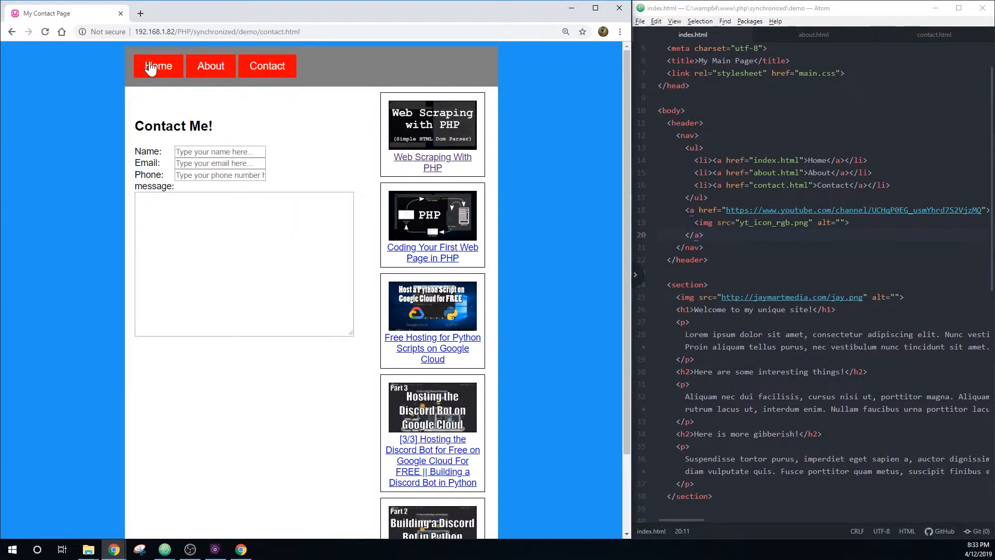
click(157, 65)
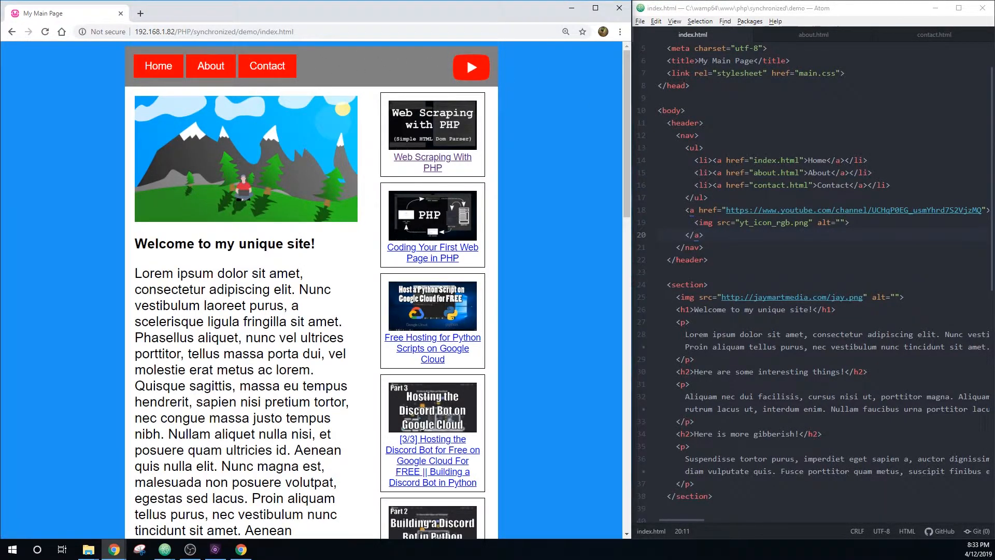
click(814, 35)
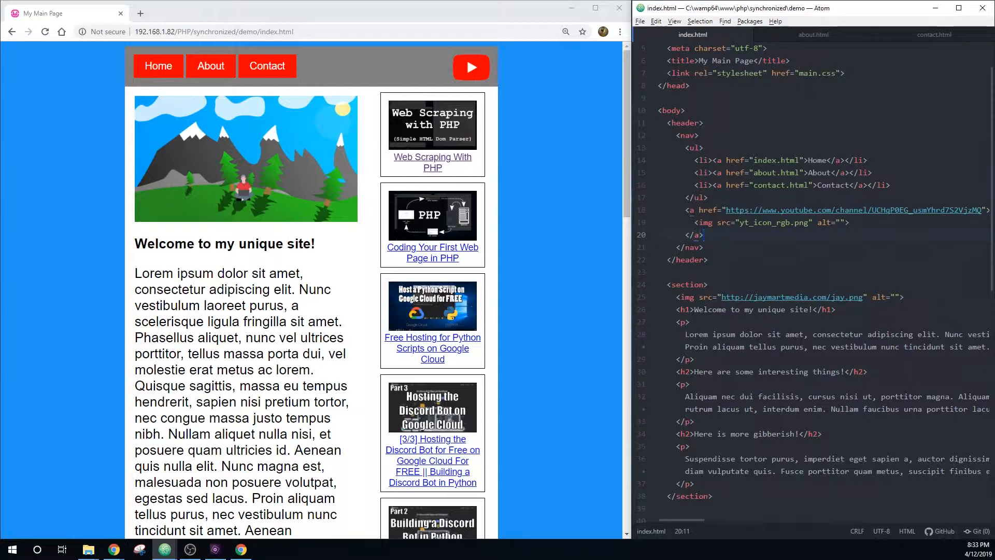
click(703, 235)
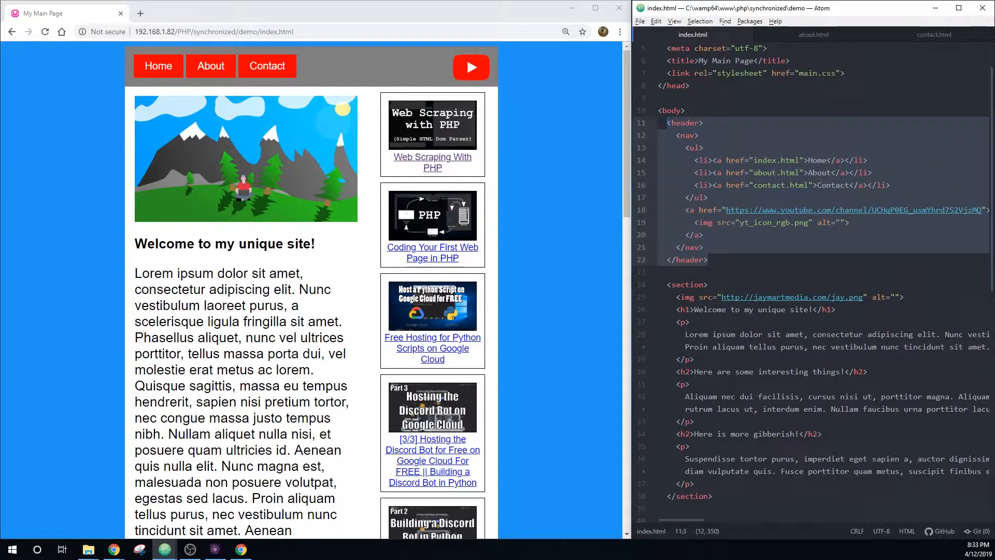
Paste the copied header block into a new file and save it as header.html in the demo folder
click(640, 21)
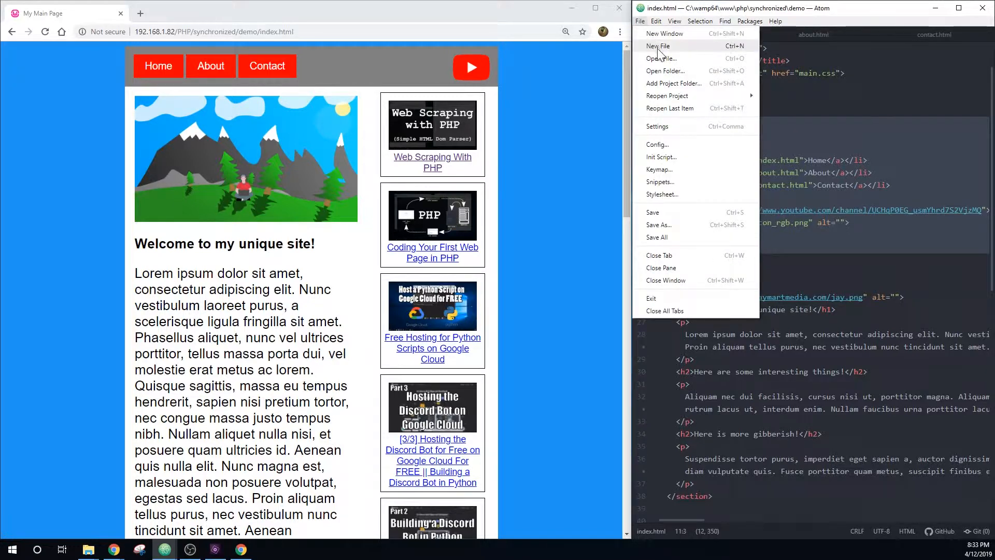
click(658, 46)
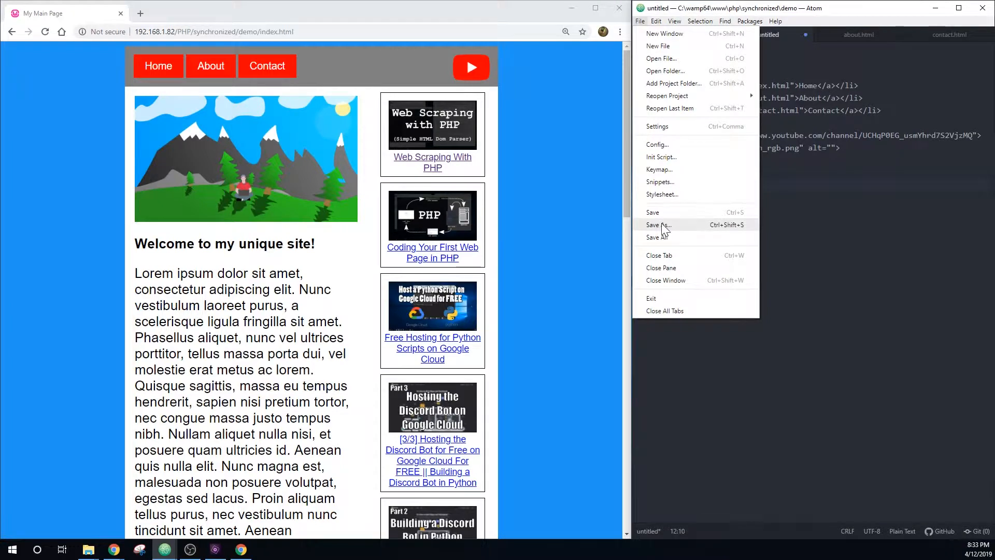
click(659, 224)
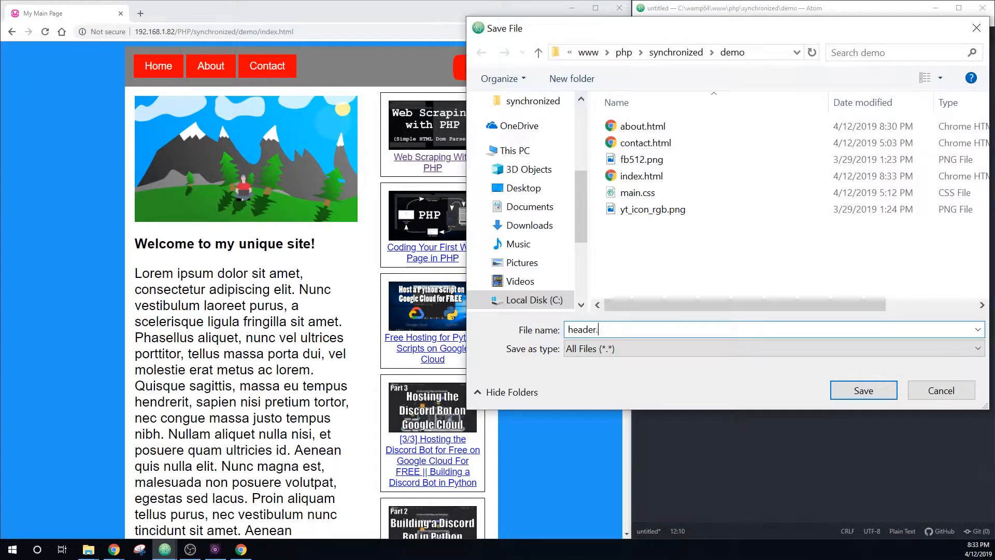
click(863, 390)
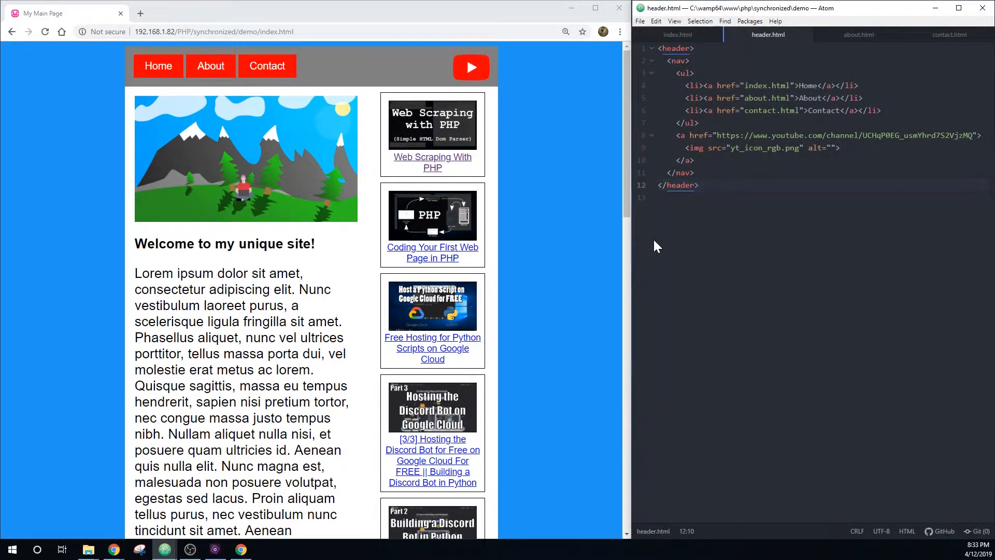
click(677, 34)
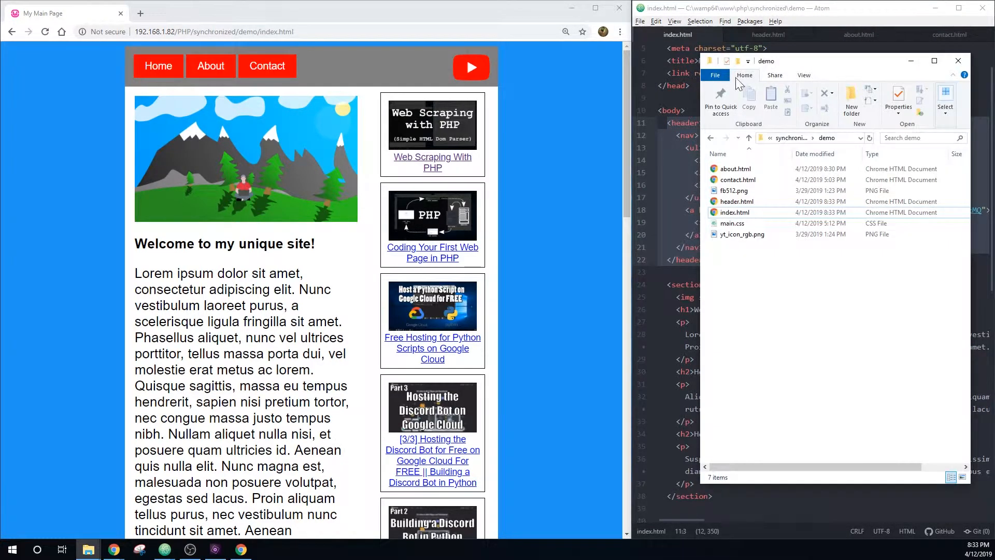
Rename about.html, contact.html and index.html to .php extensions in File Explorer
click(735, 168)
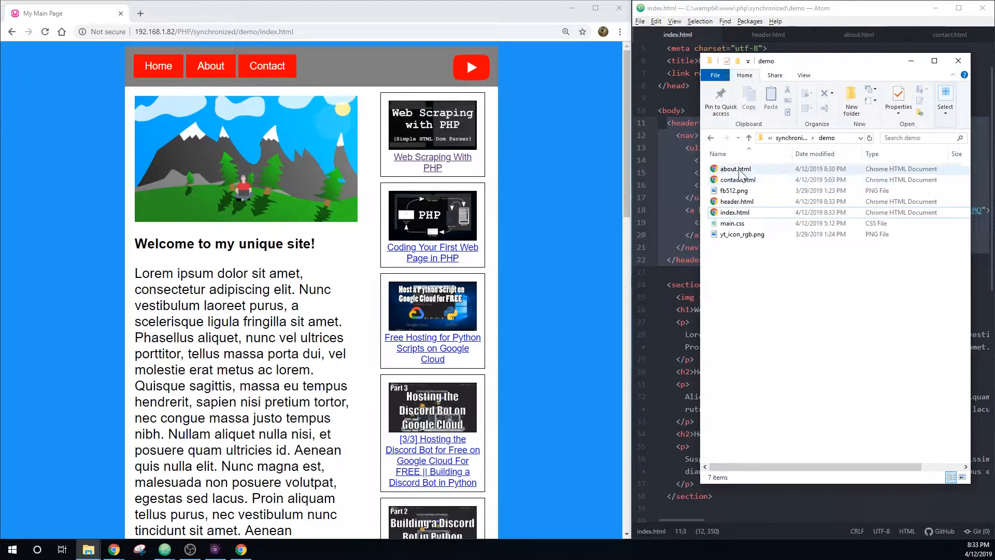
click(735, 169)
text(php)
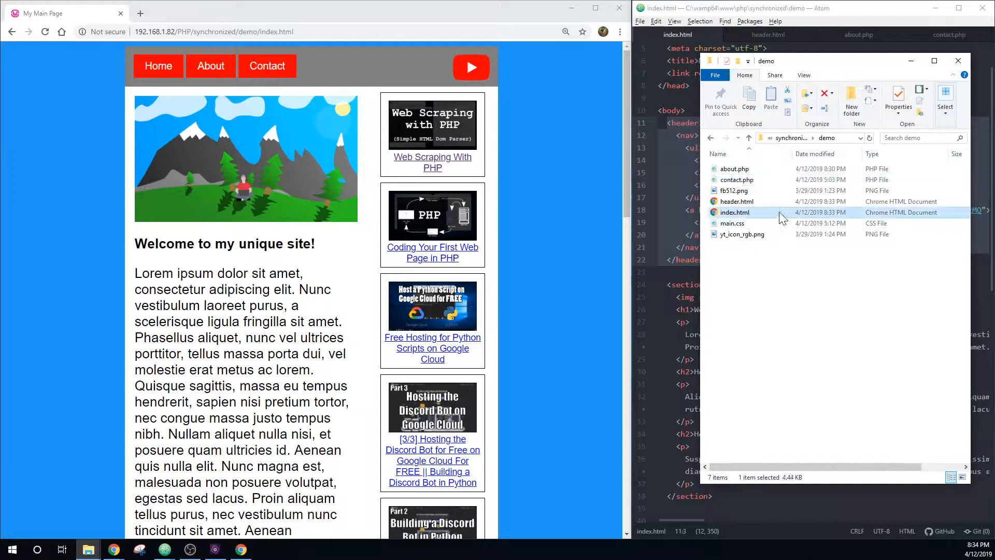
click(734, 212)
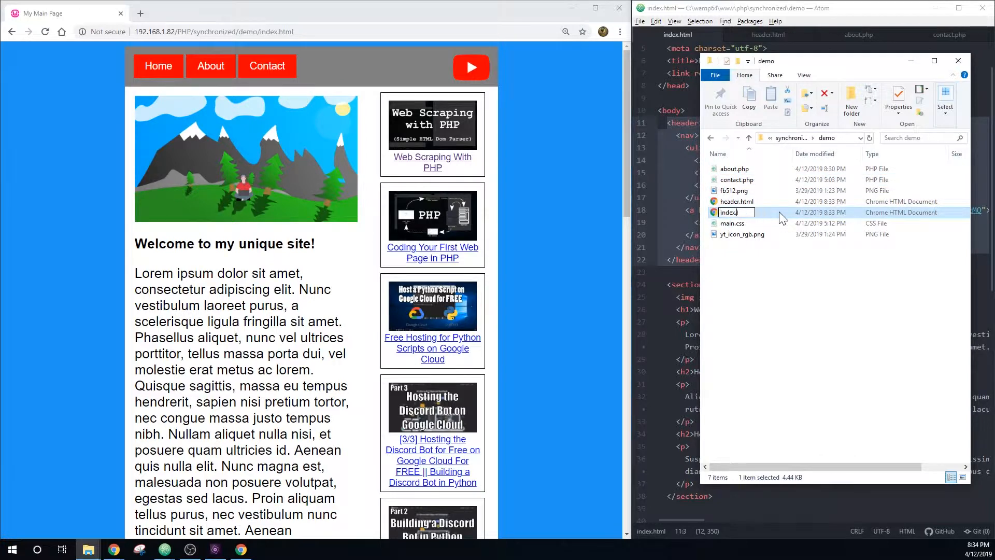
text(.php)
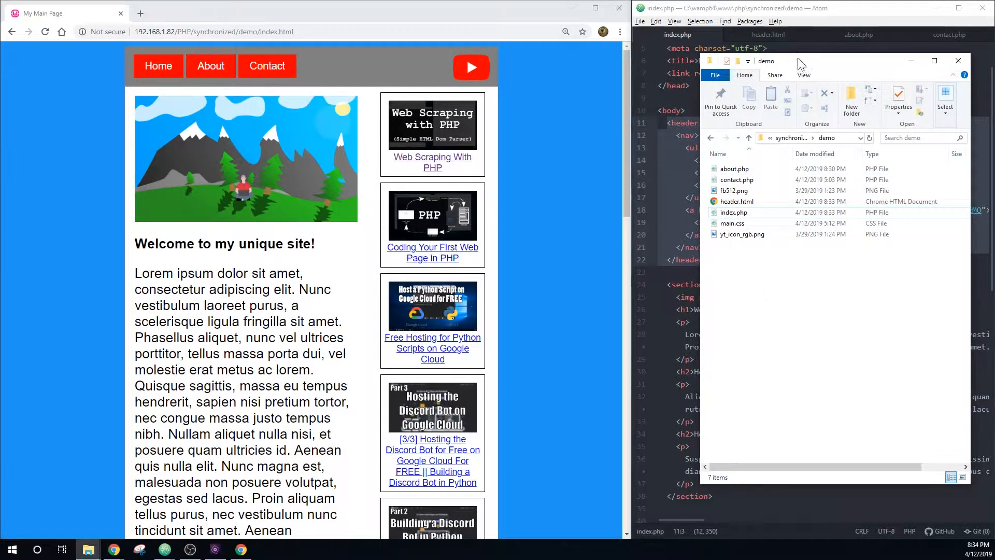
mouse_move(807, 68)
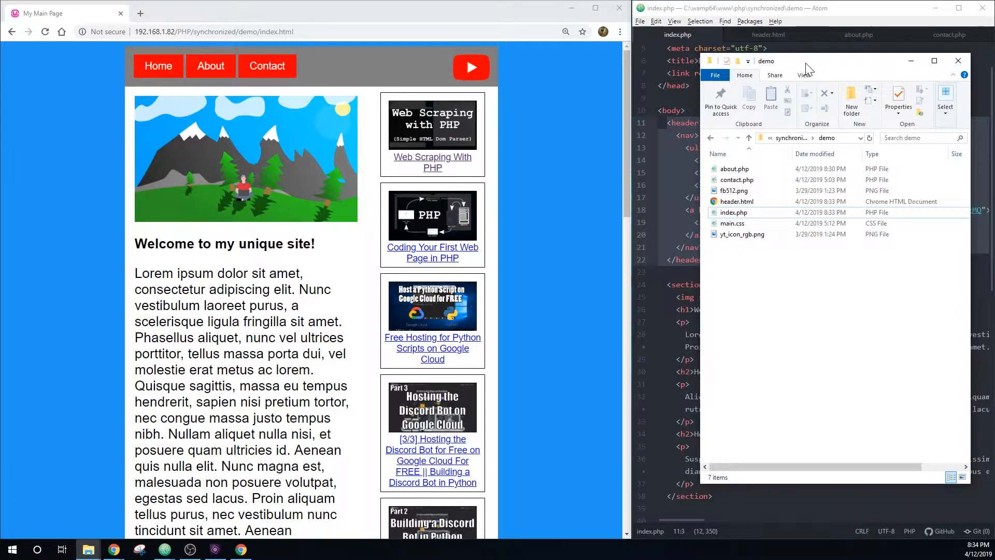
click(734, 212)
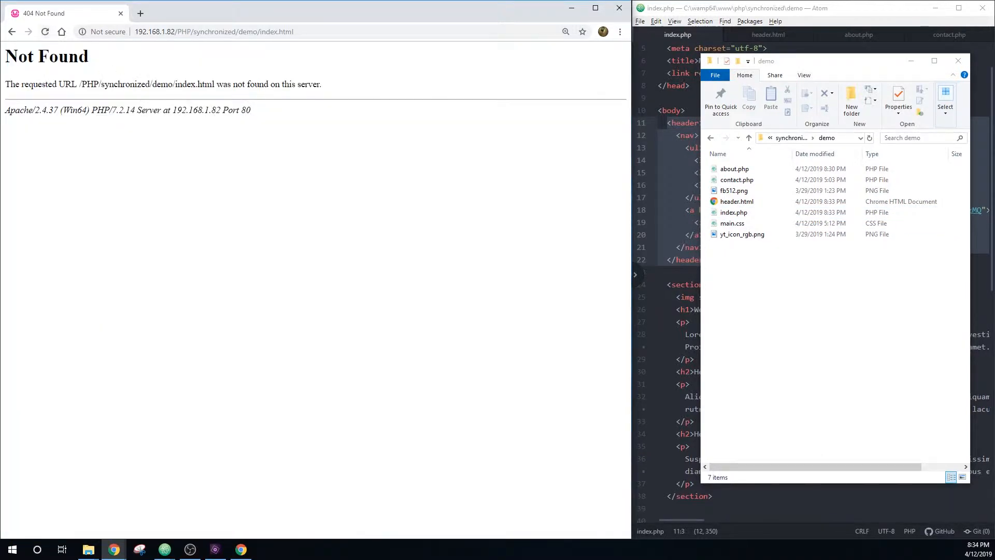
Load index.php in Chrome's address bar and check header.html's markup in Atom
double_click(285, 31)
text(php)
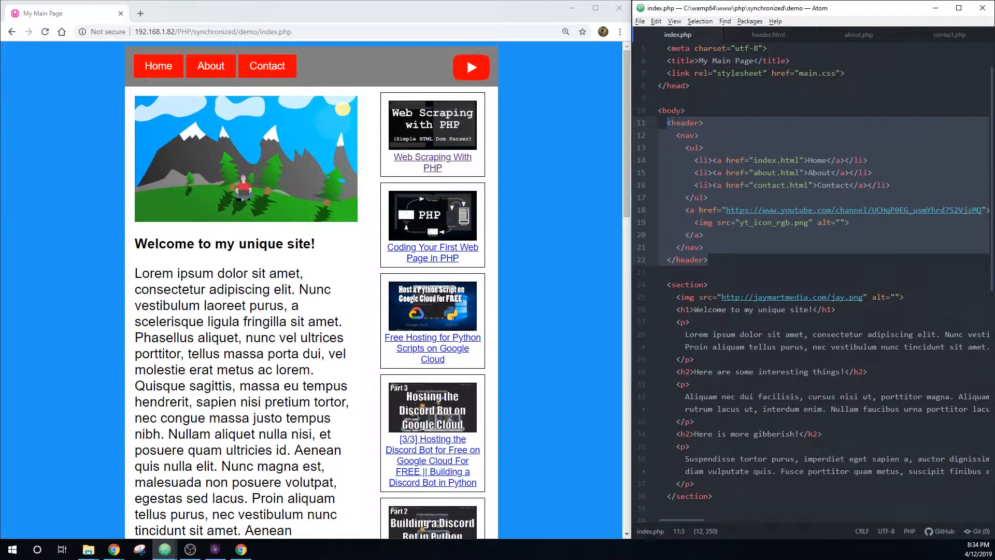
click(769, 34)
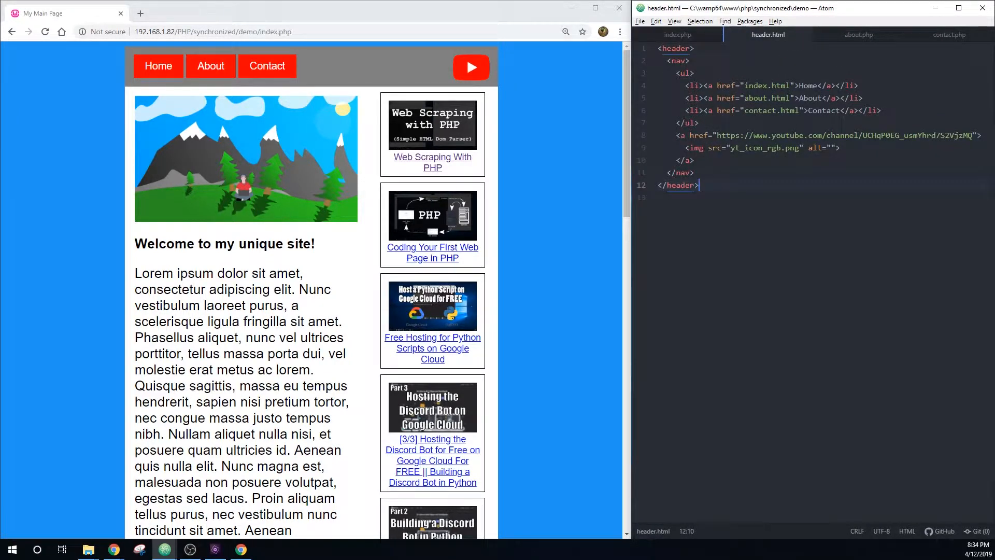
mouse_move(678, 34)
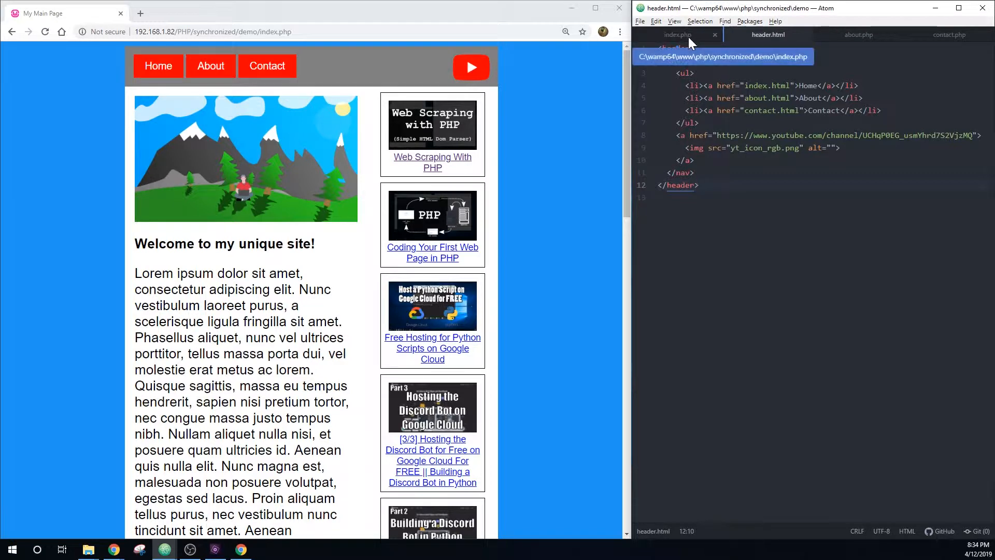
click(677, 34)
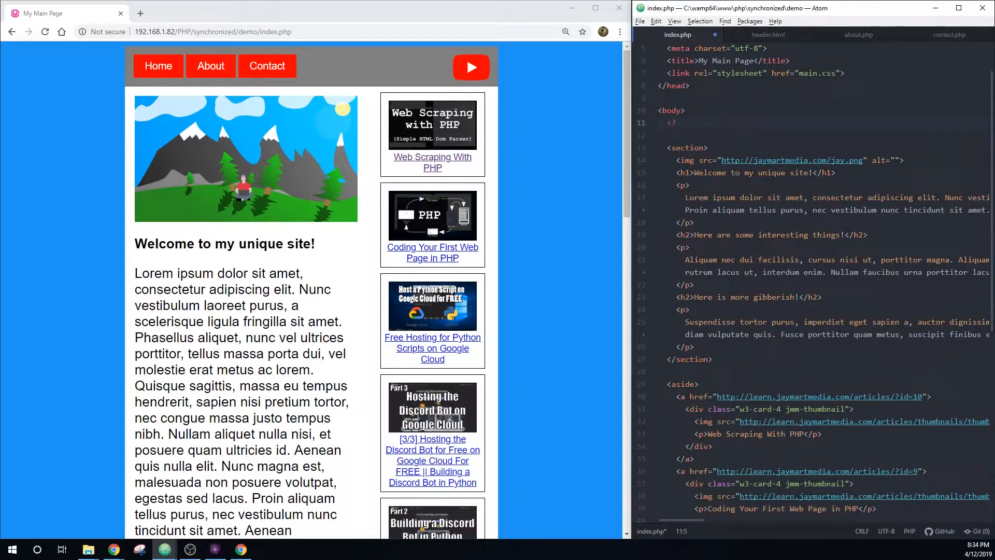
Replace index.php's header block with <?php include "header.html"; ?>, save and reload in Chrome
text(php)
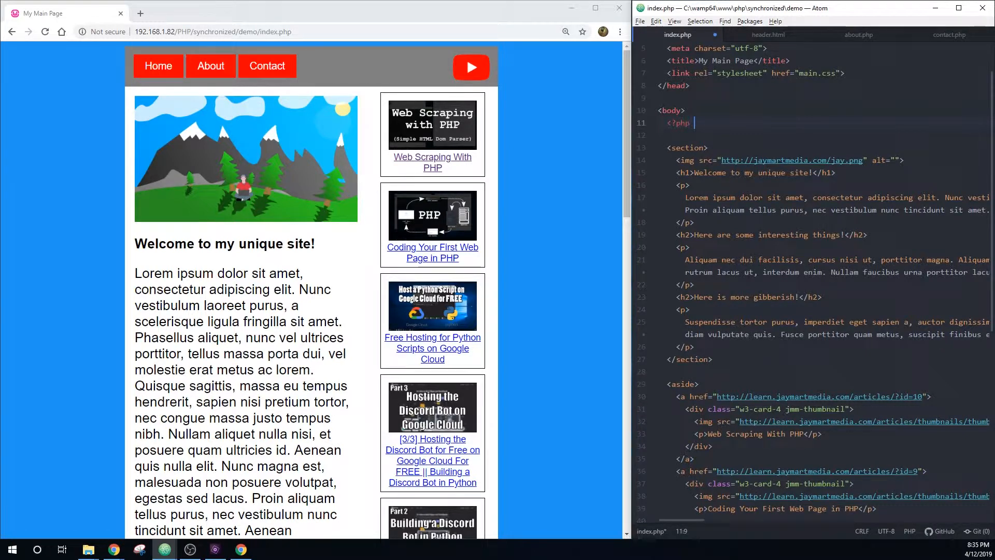
text(include)
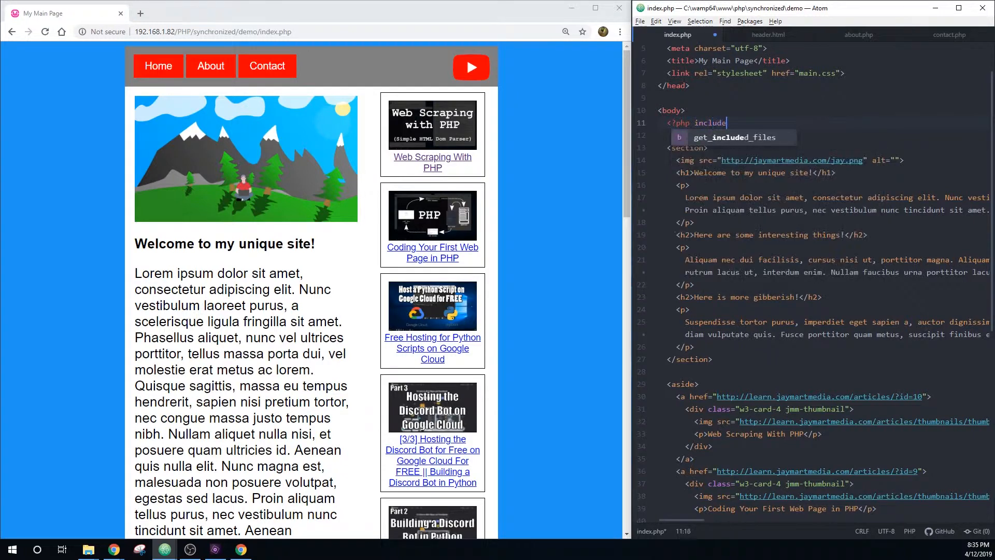
text("header.html)
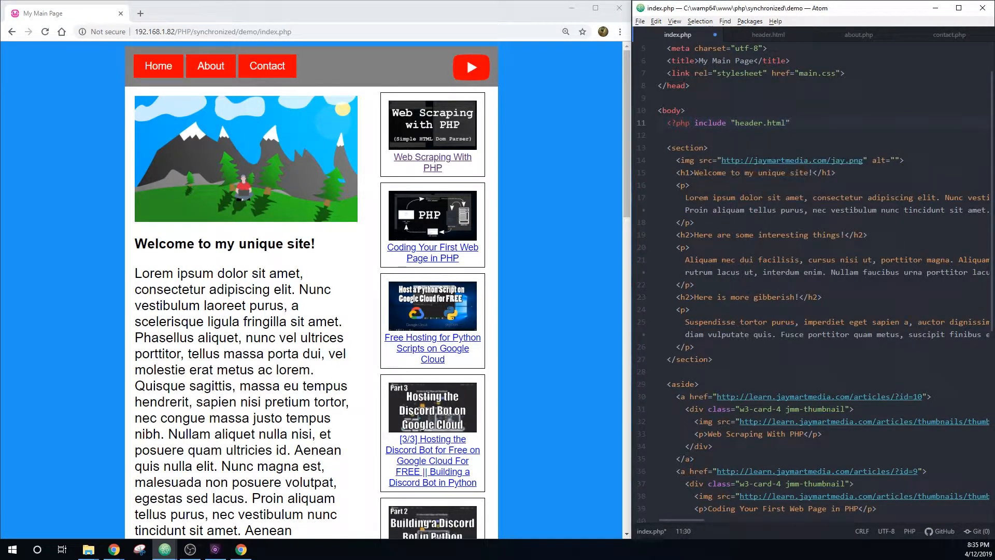
text(; ?>)
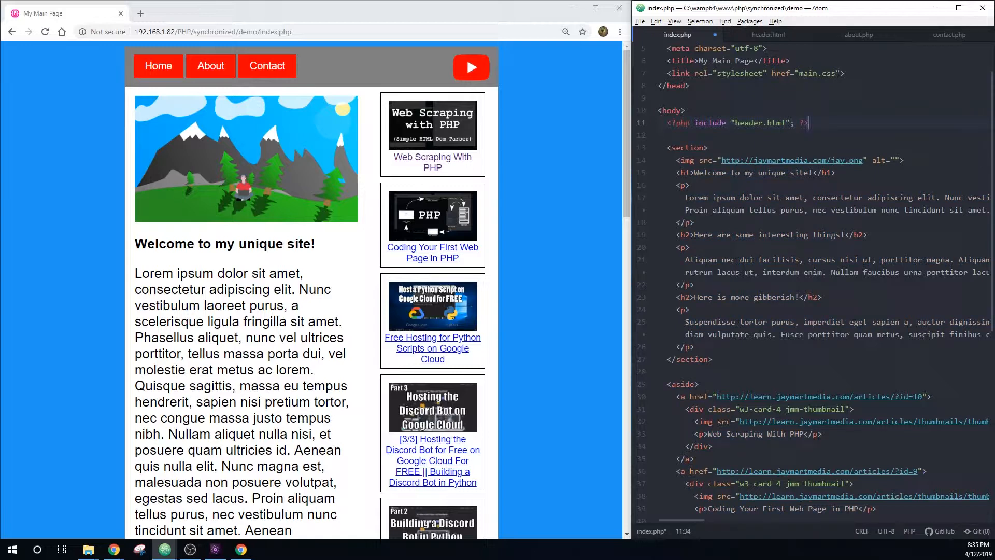
click(640, 21)
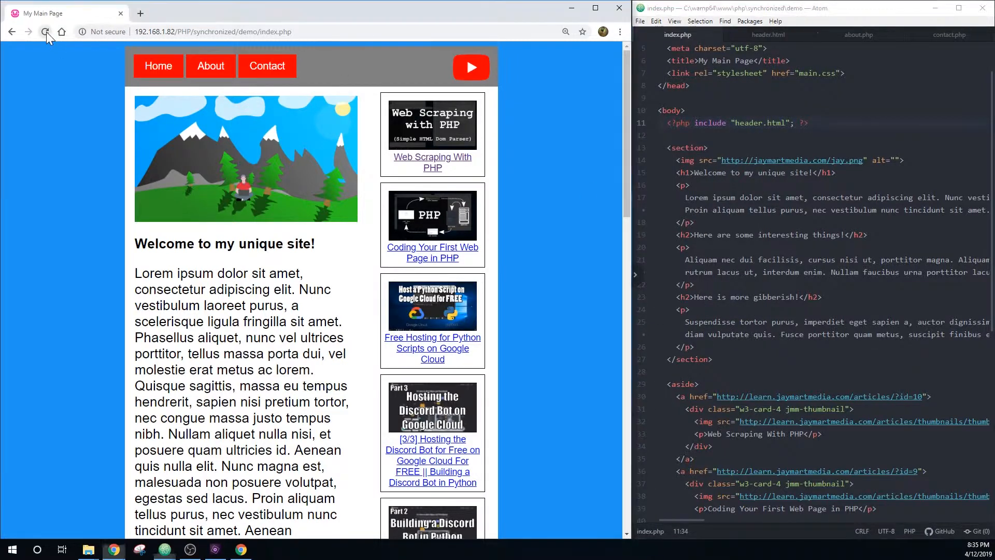
click(45, 32)
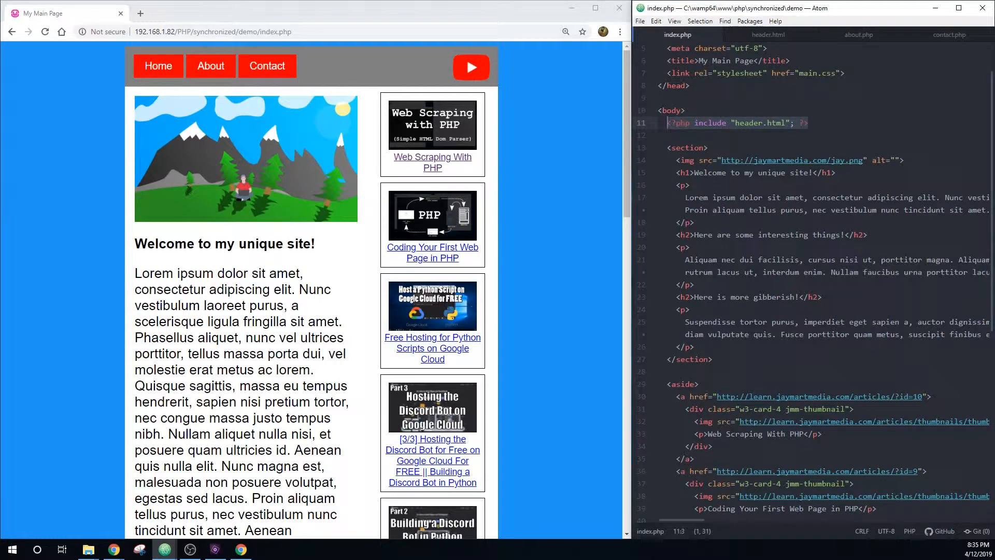
Add the header.html include to about.php and contact.php and load about.php in Chrome
click(859, 34)
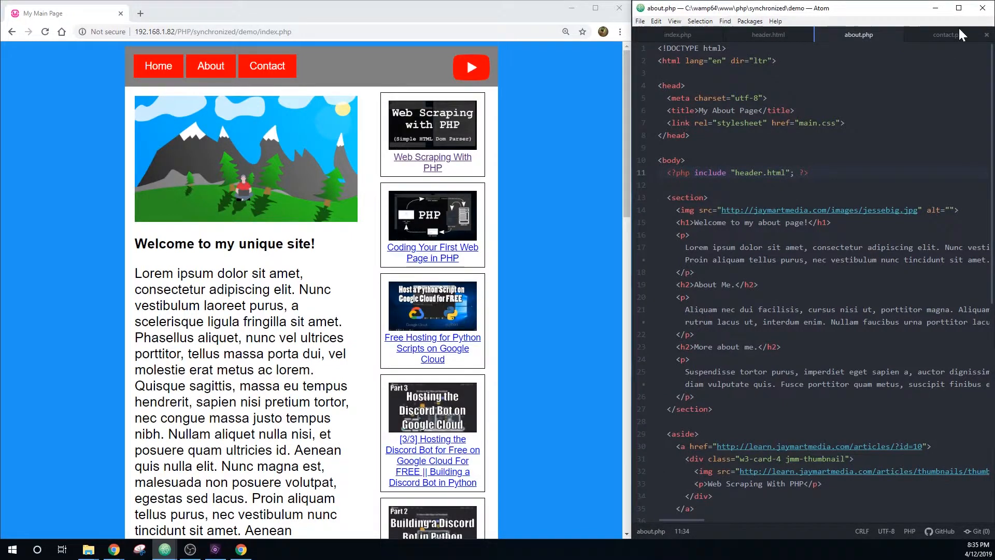
click(948, 35)
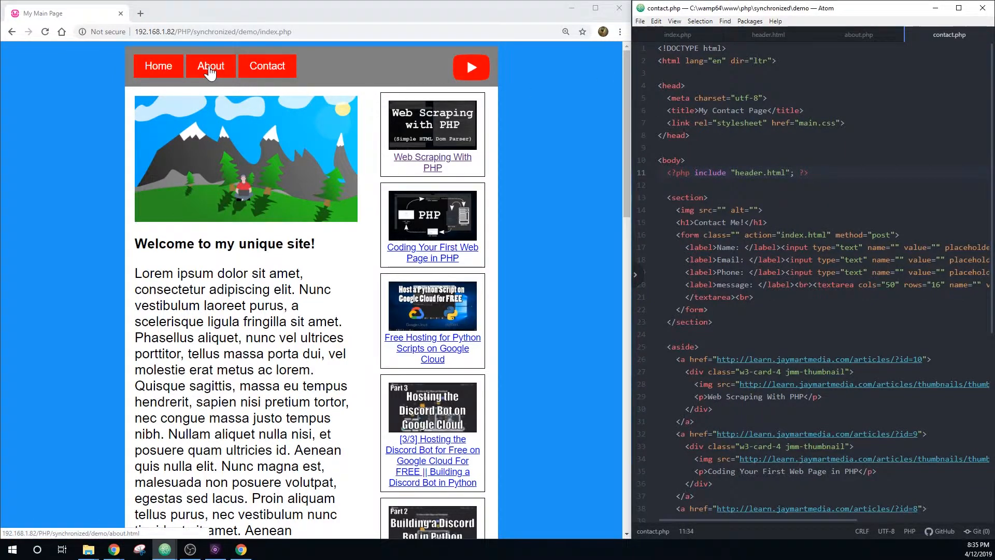
click(210, 65)
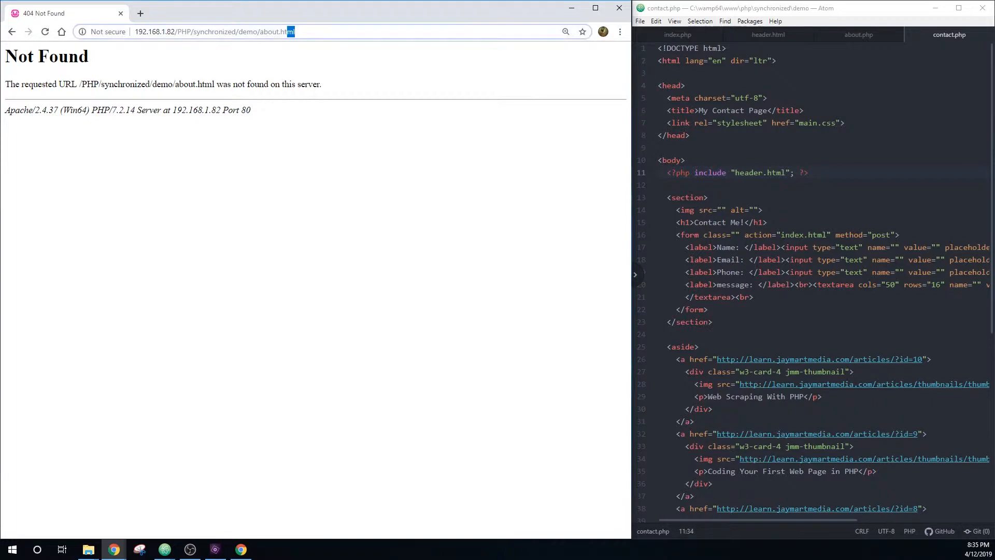
double_click(285, 32)
text(php)
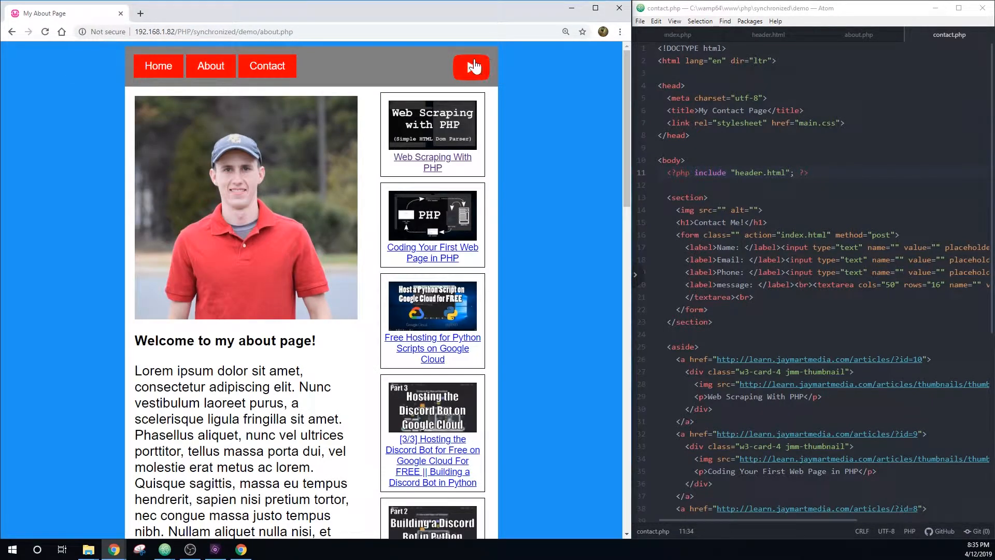
Test the nav links across pages, finding they still lead to missing .html addresses
click(266, 65)
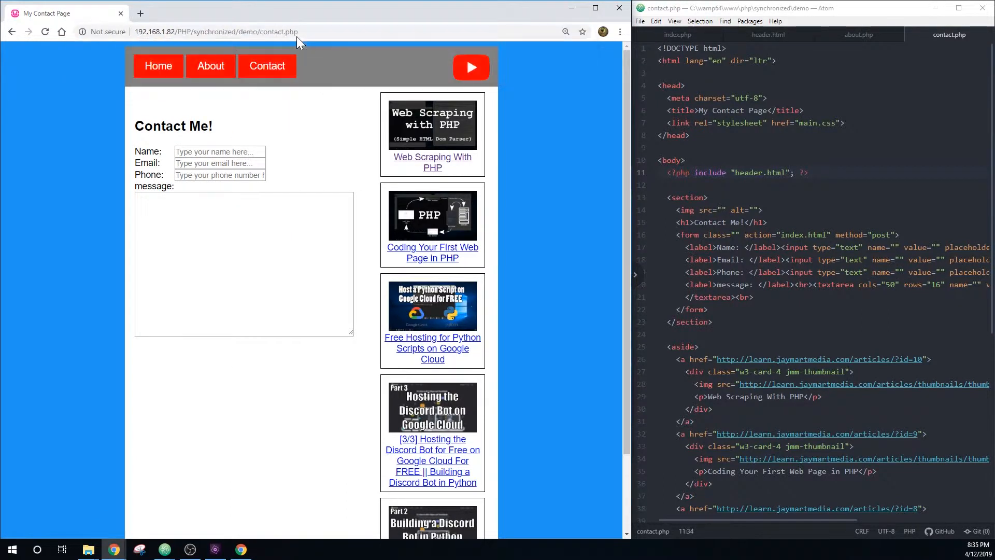
click(210, 65)
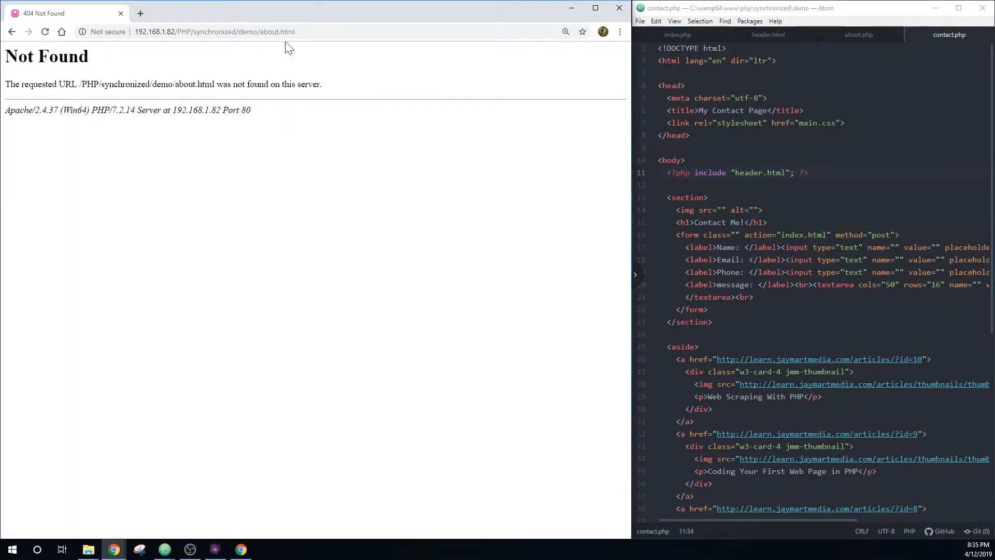
double_click(286, 32)
text(php)
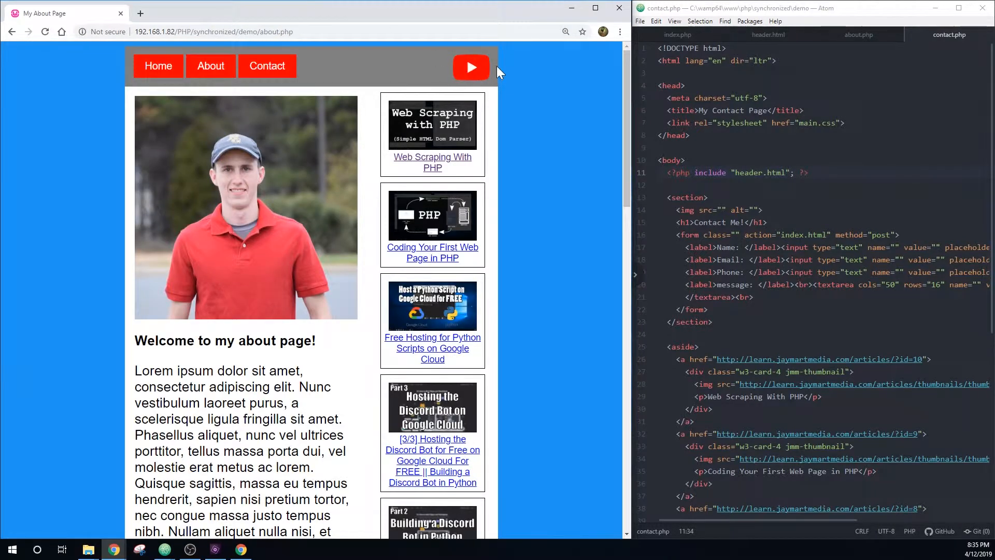
mouse_move(472, 118)
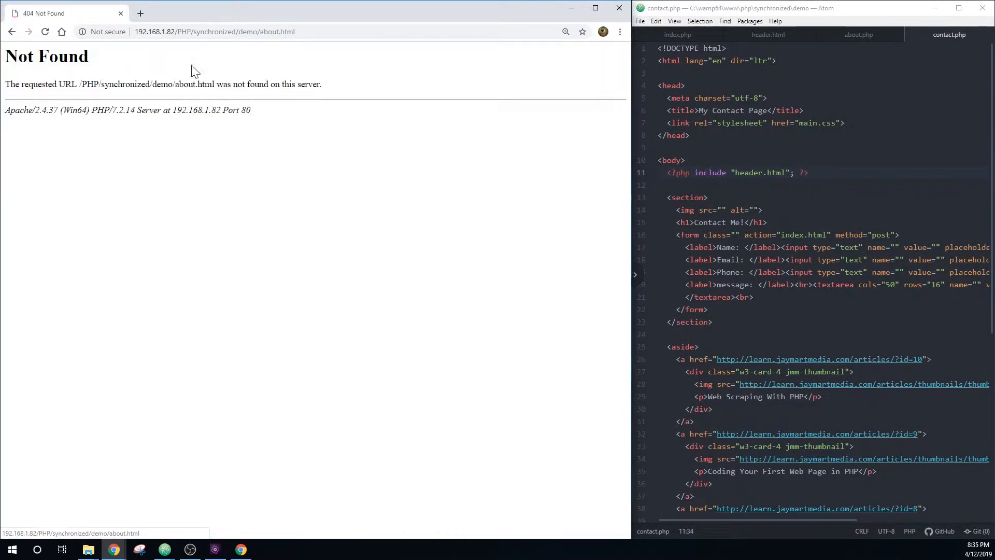
click(45, 32)
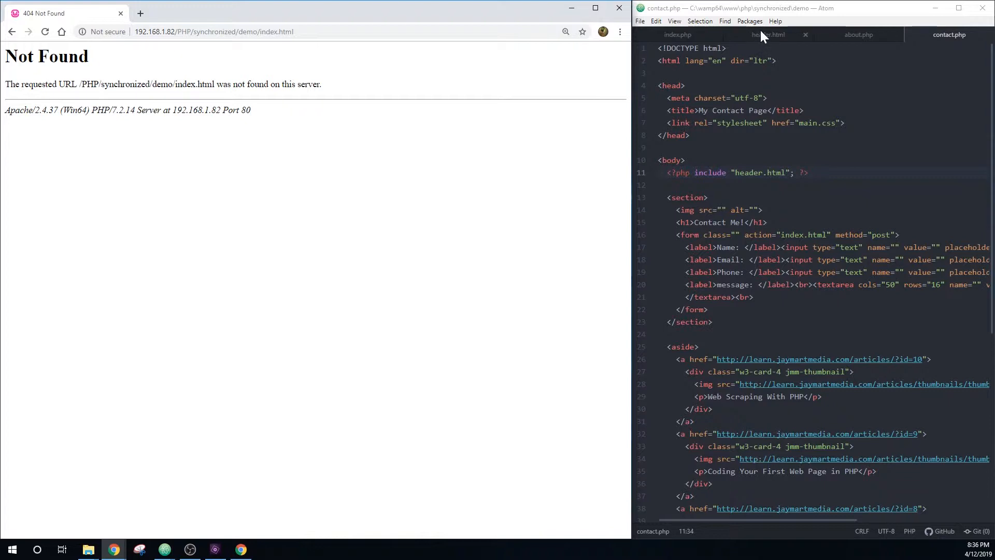
Point header.html's nav hrefs to index.php, about.php and contact.php and test the Contact link
click(768, 34)
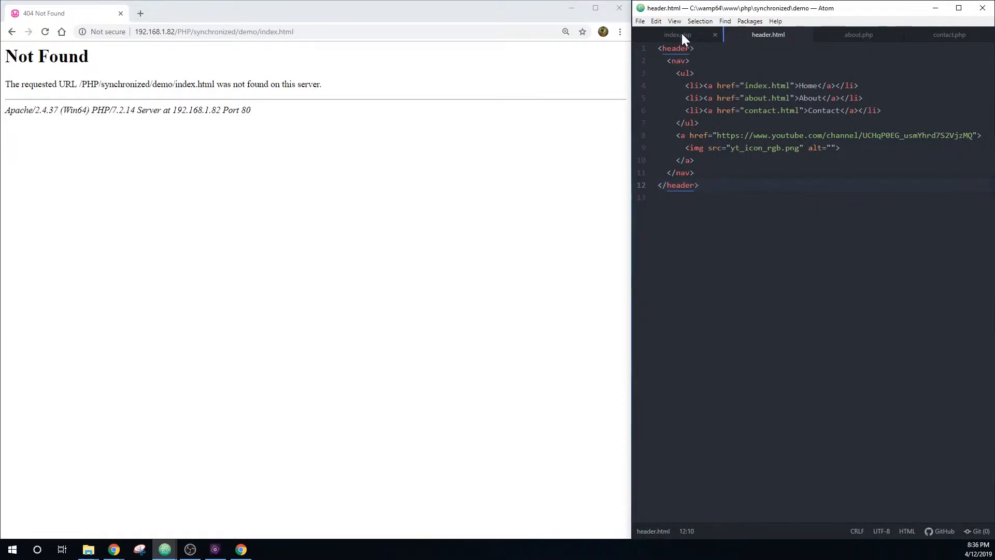
click(677, 34)
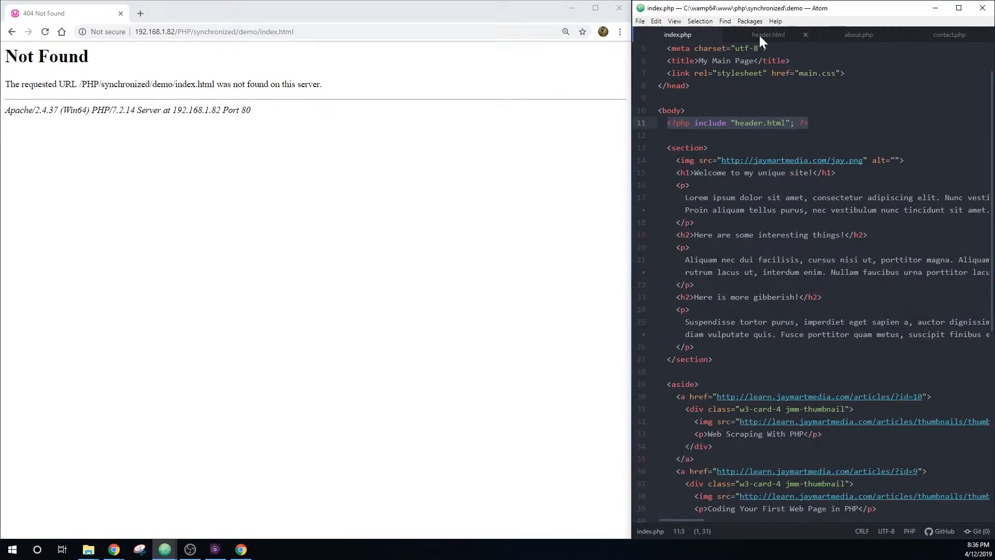
click(768, 35)
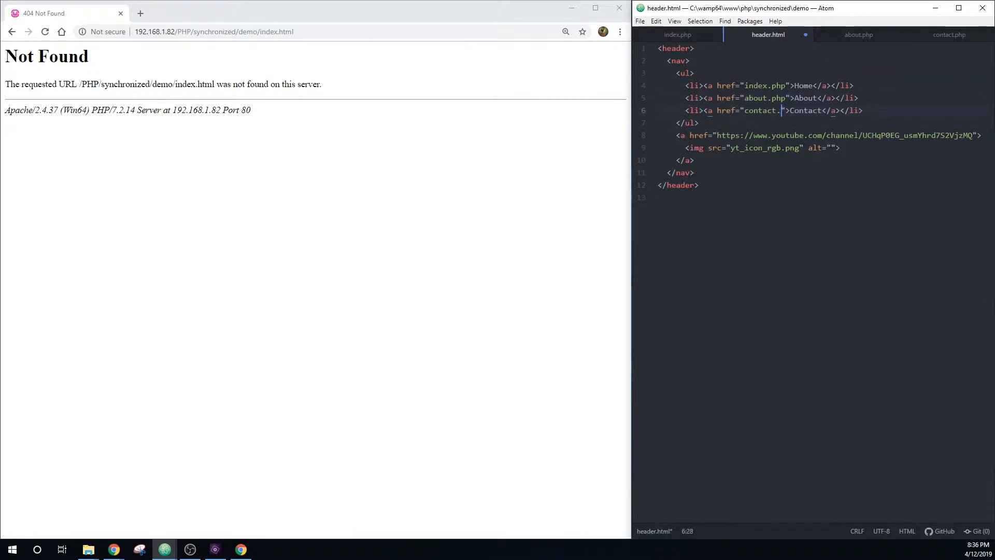
text(php)
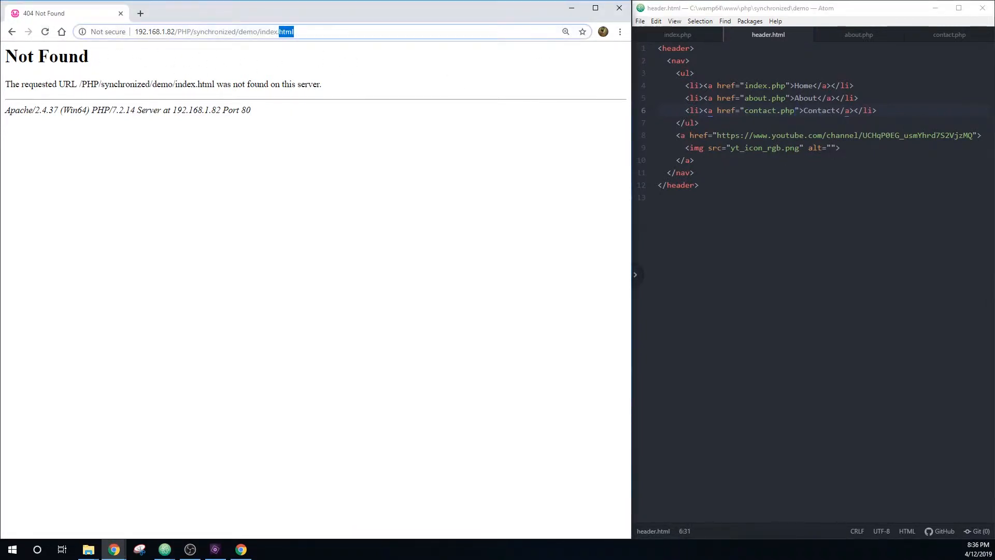
text(index.php)
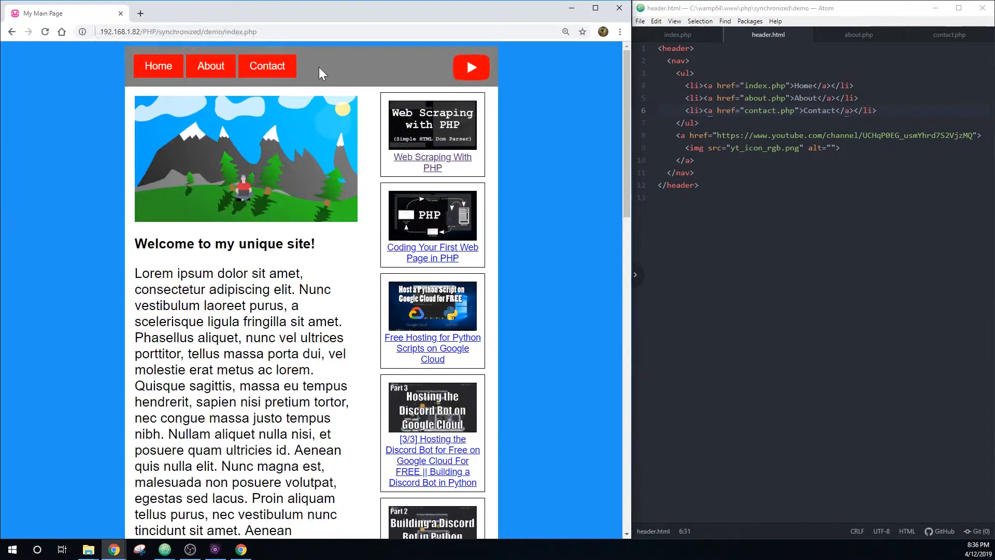
click(210, 65)
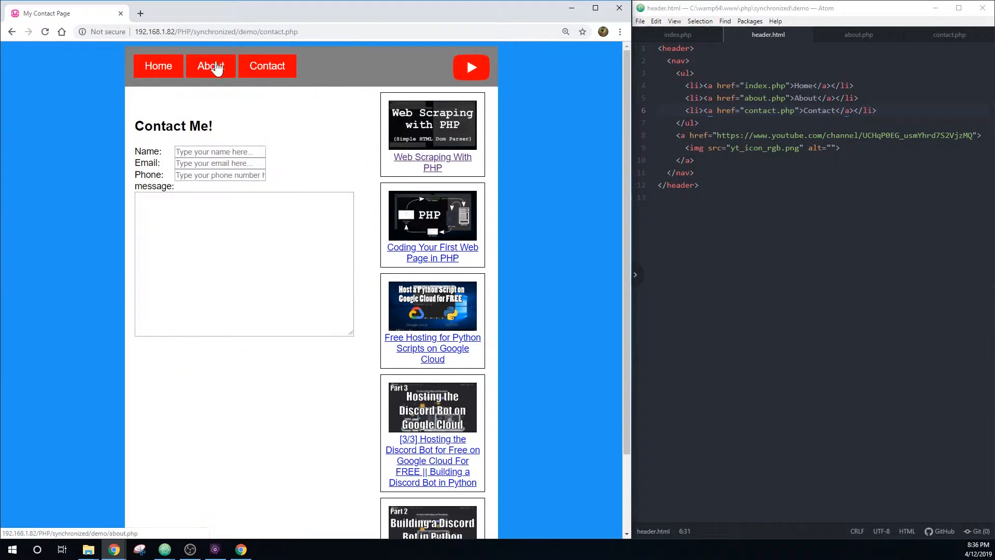
mouse_move(523, 141)
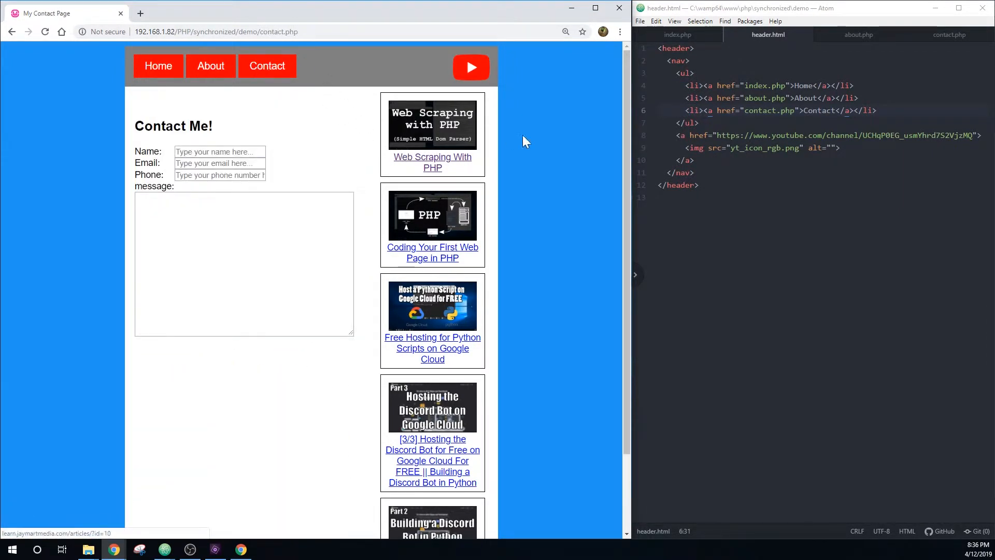
mouse_move(249, 73)
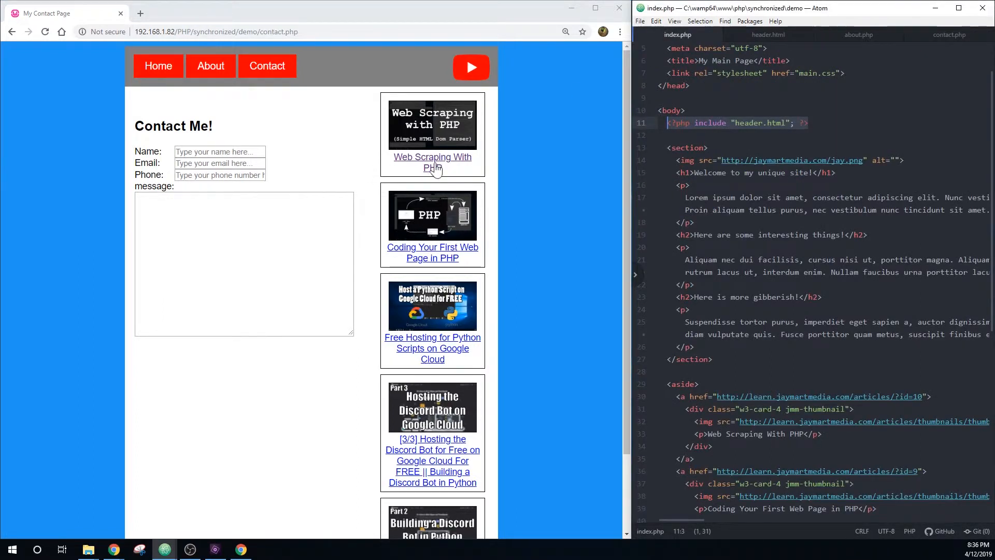
mouse_move(432, 162)
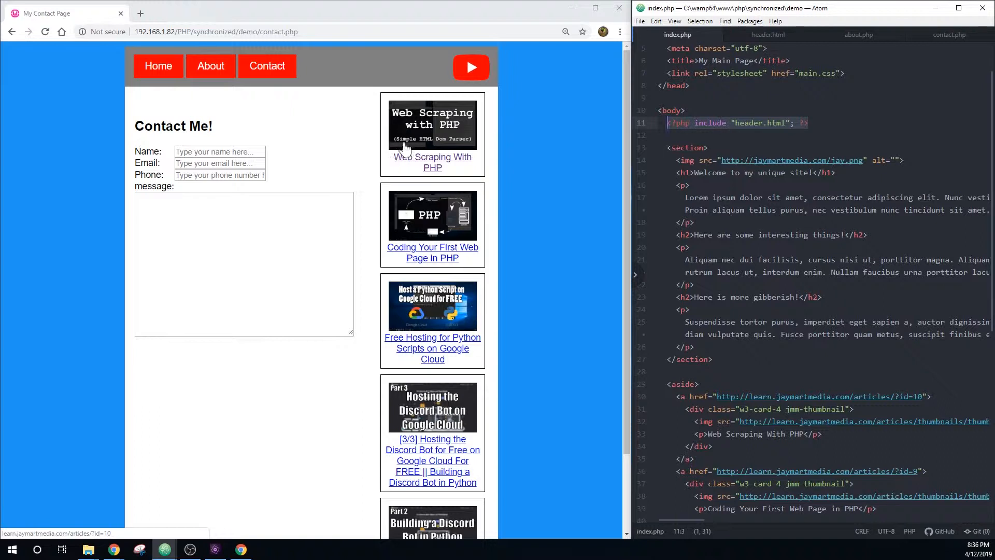
mouse_move(419, 164)
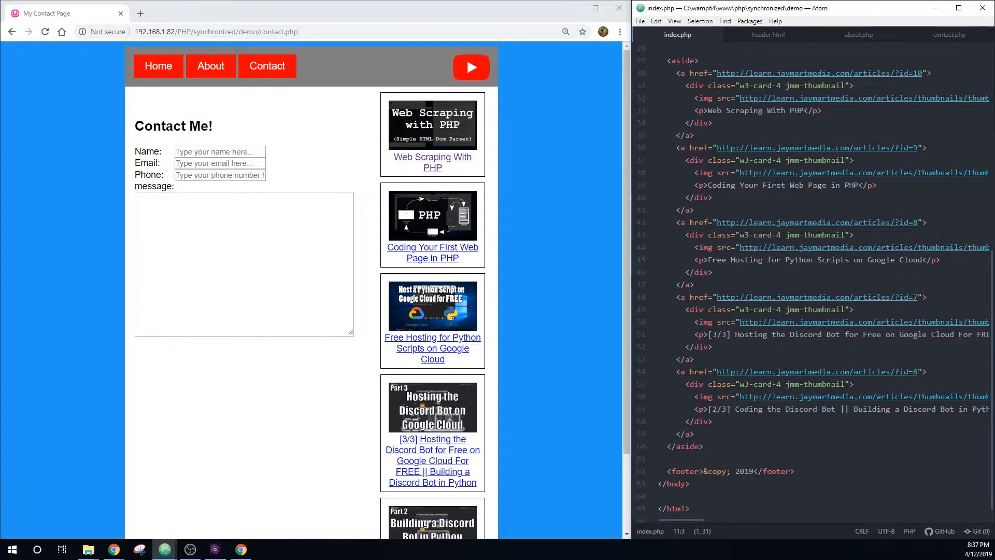
Move the <aside> block from index.php into a new file saved as aside.html
click(790, 110)
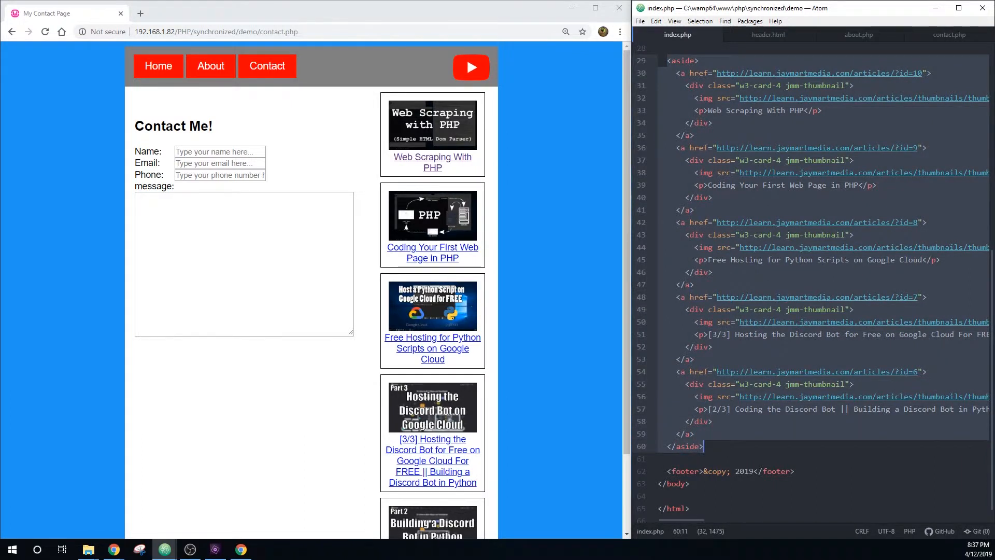
click(639, 20)
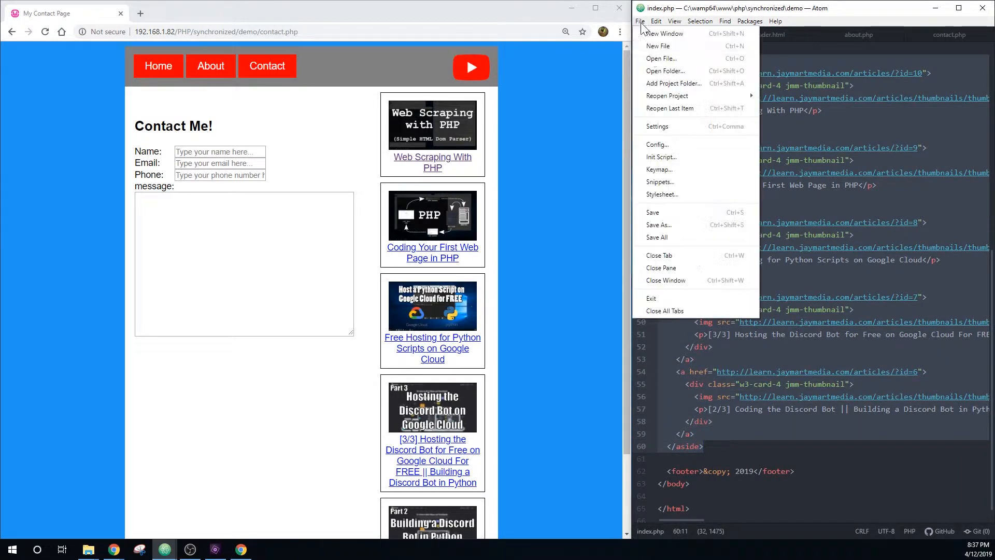
mouse_move(658, 224)
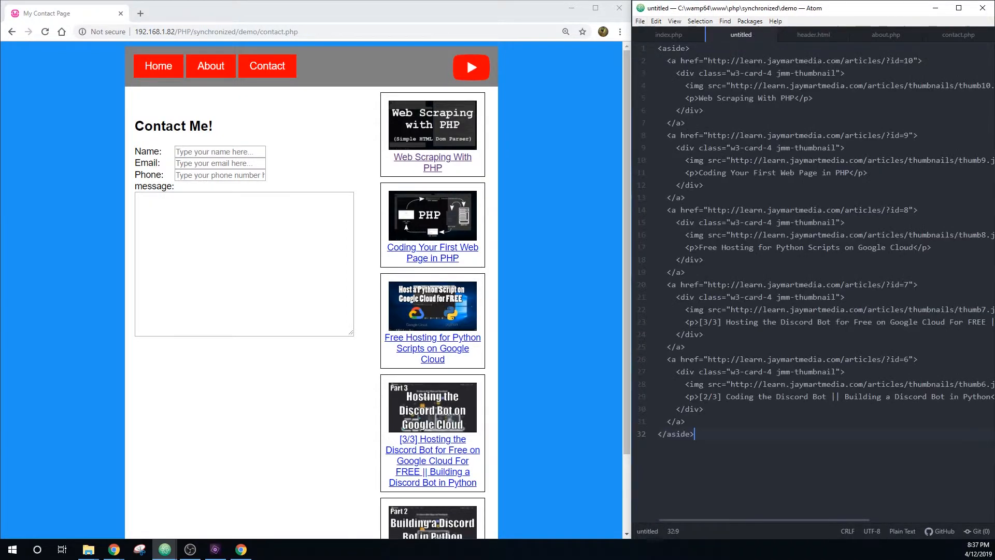
click(640, 21)
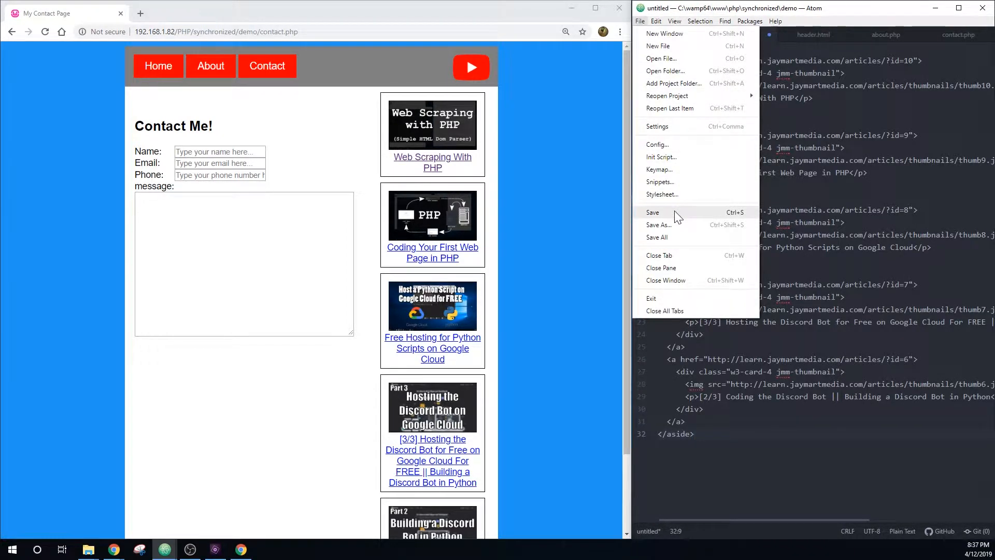
click(659, 224)
text(aside.html)
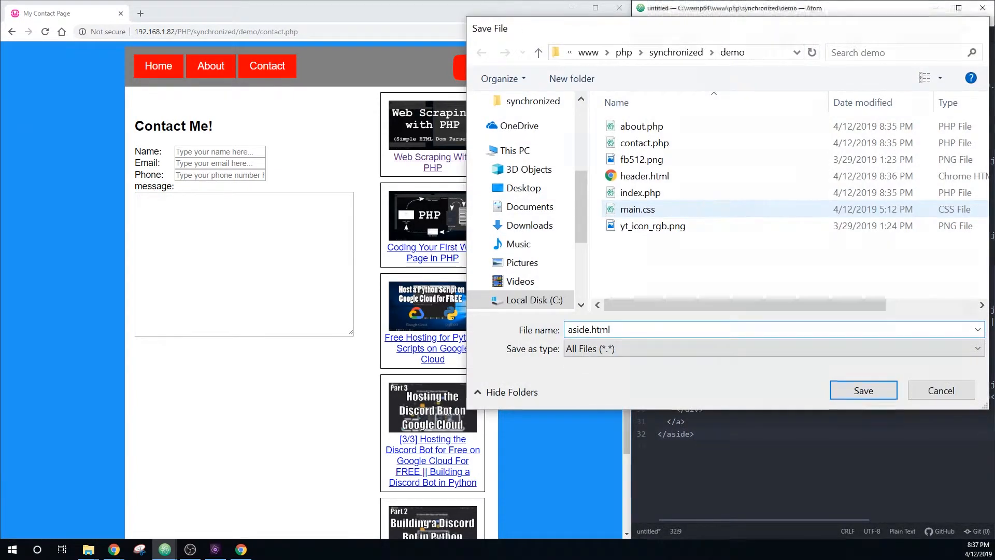
click(862, 390)
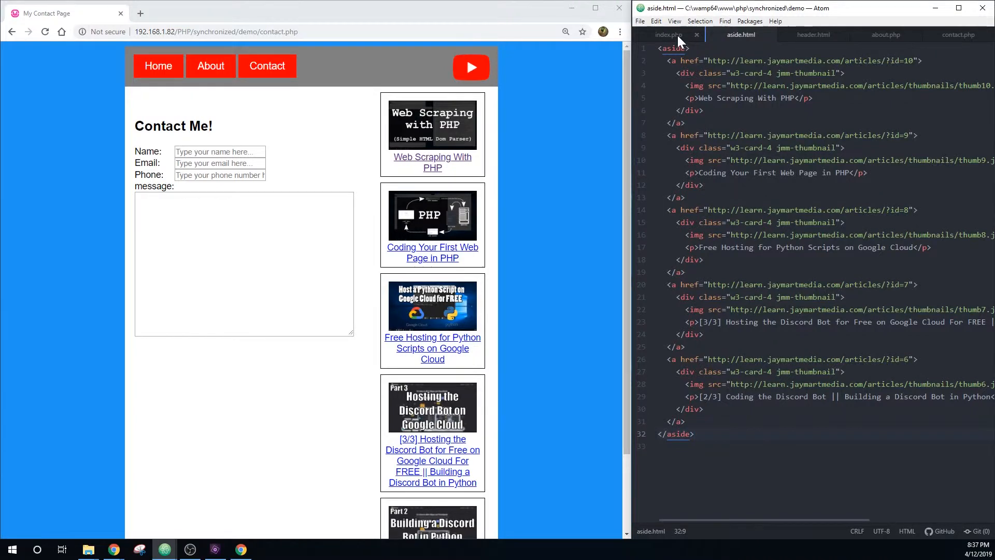
Replace the sidebar markup in index.php, about.php and contact.php with <?php include "aside.html"; ?>
click(668, 34)
text(<?php include "aside.html)
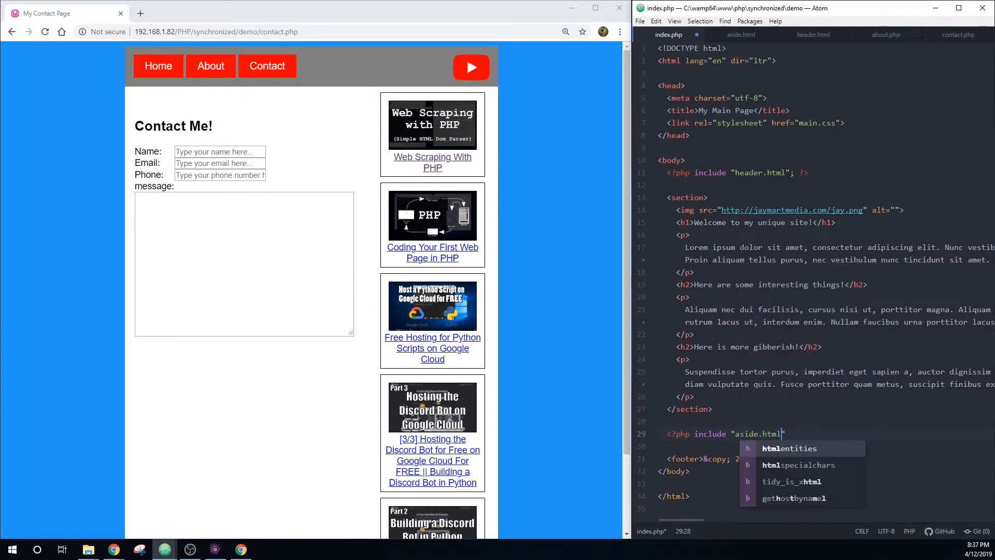
text("; ?>)
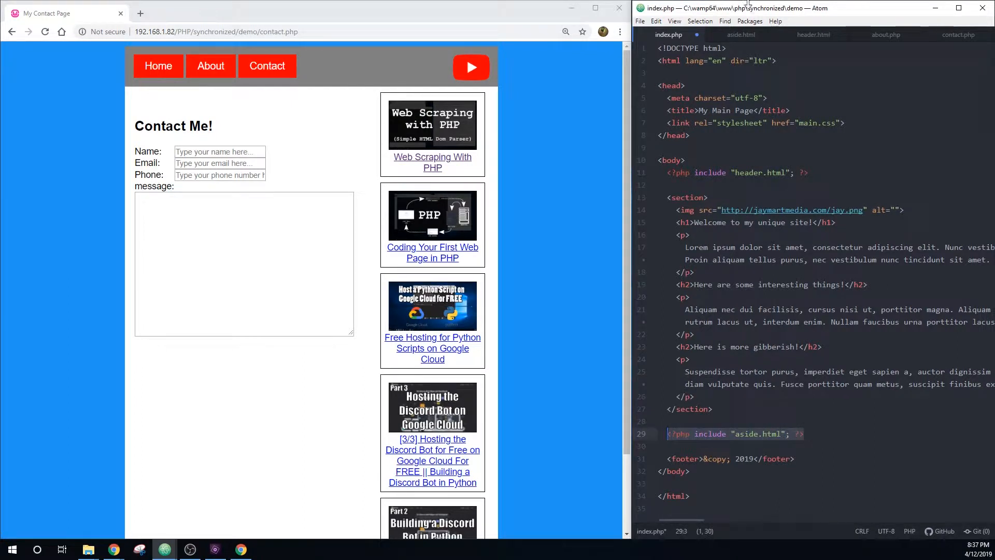
mouse_move(885, 35)
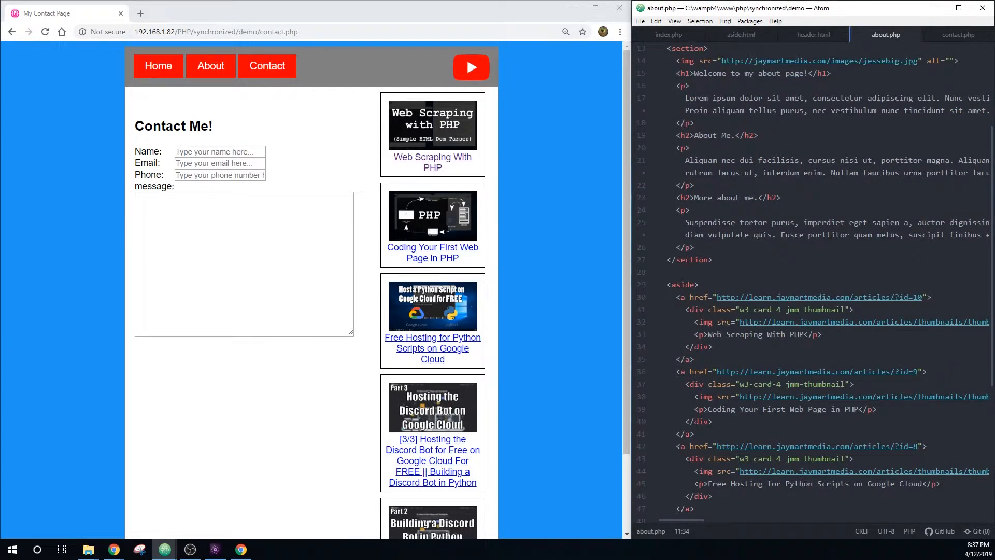
scroll(down, 3)
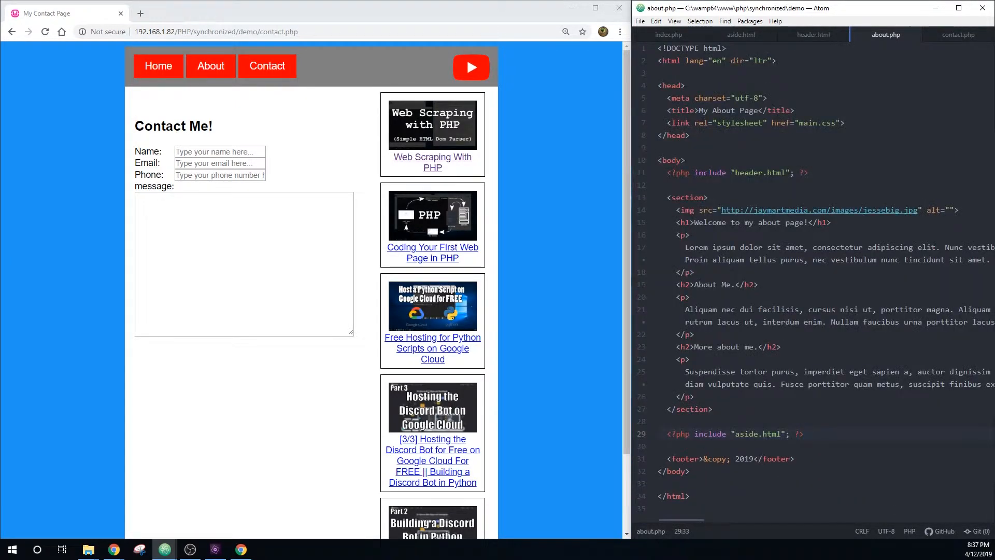
click(958, 35)
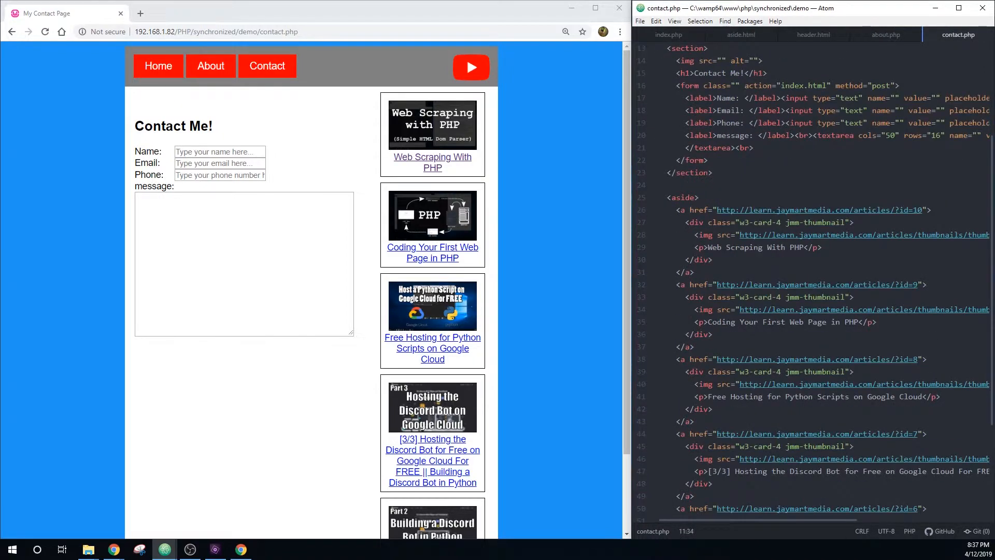
scroll(down, 3)
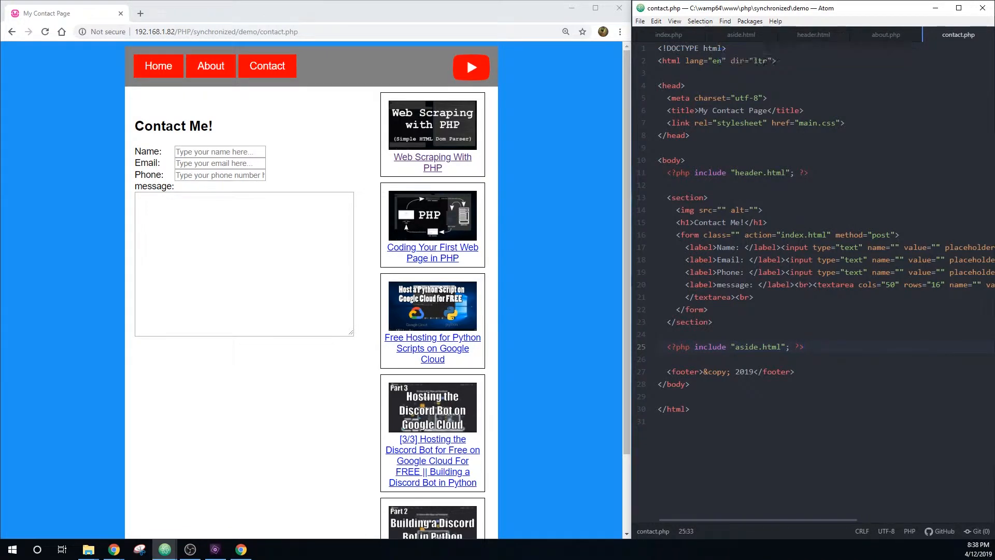
click(804, 347)
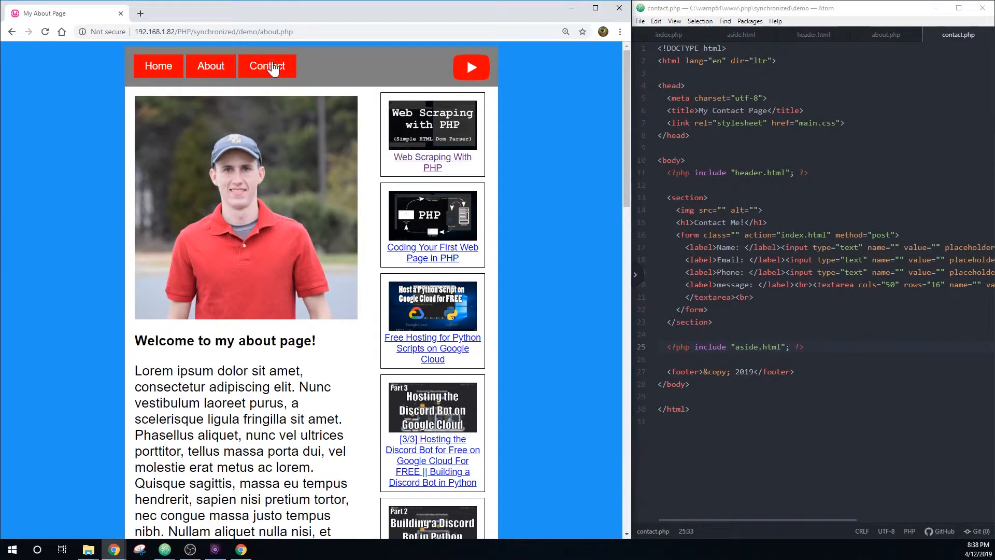
Retitle aside.html's first article to 'Web Scraping With Python' and confirm on About and Contact pages
click(267, 66)
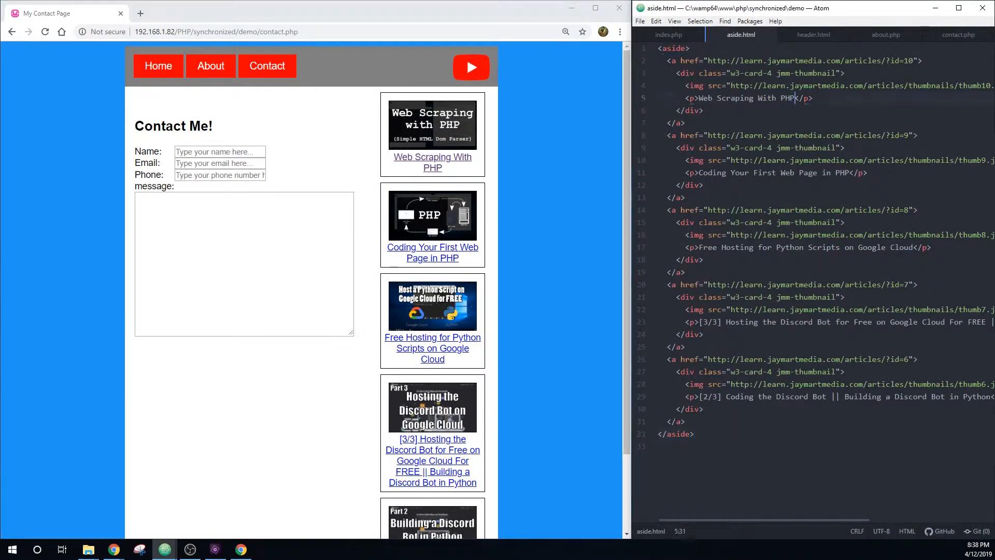
text(Python)
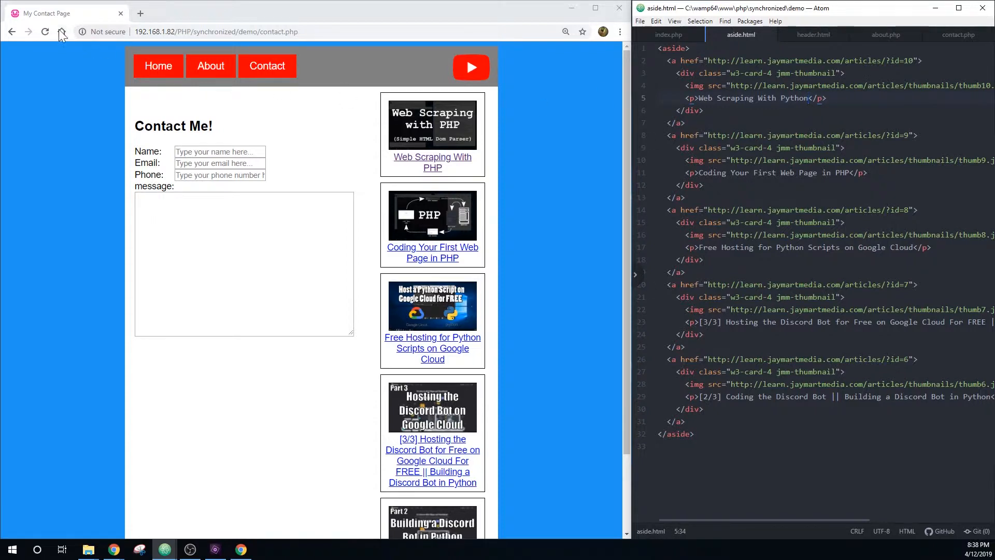
click(210, 65)
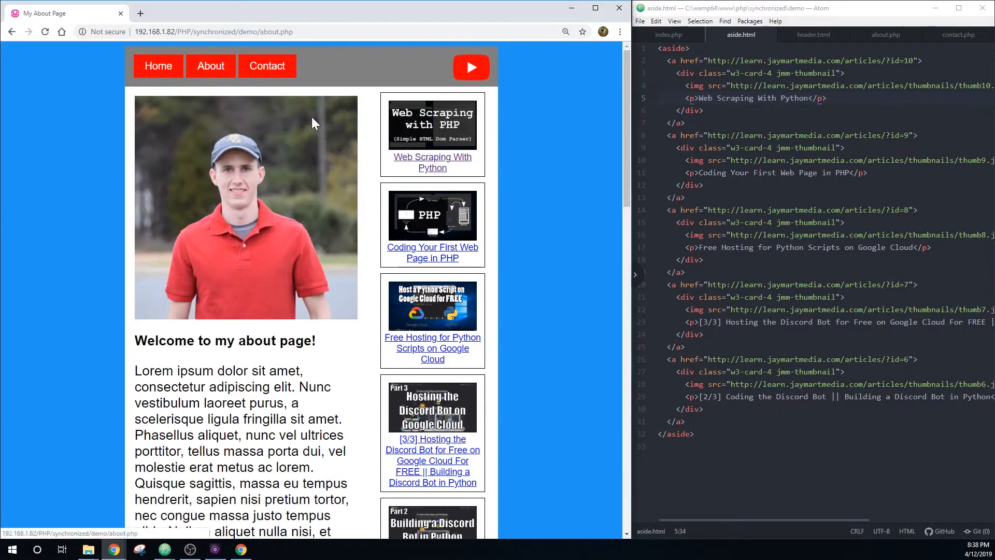
click(268, 66)
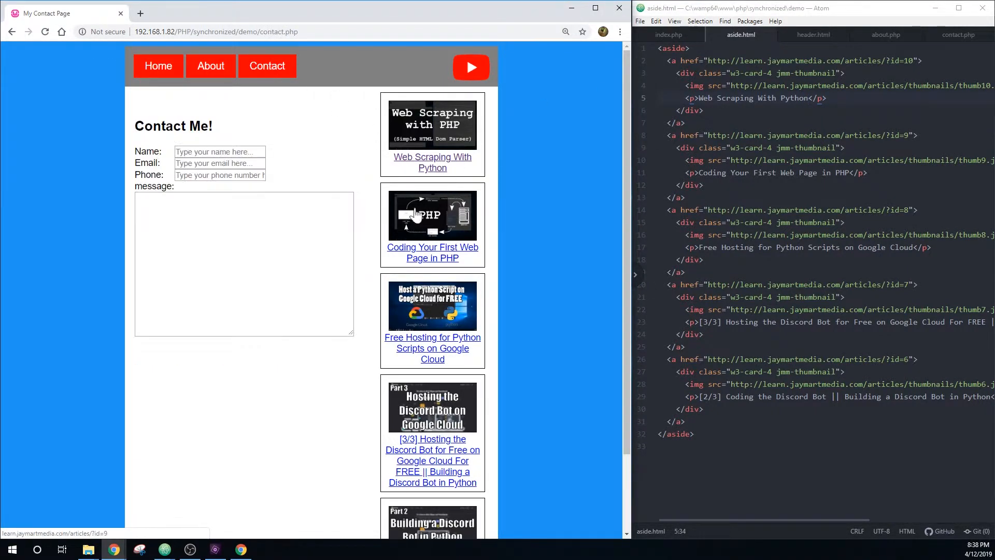
mouse_move(667, 34)
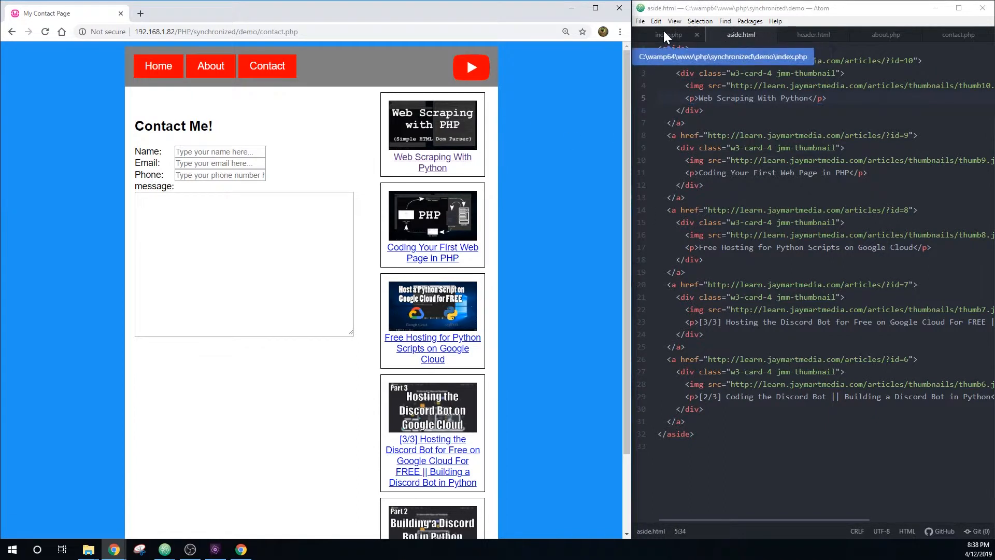
click(667, 34)
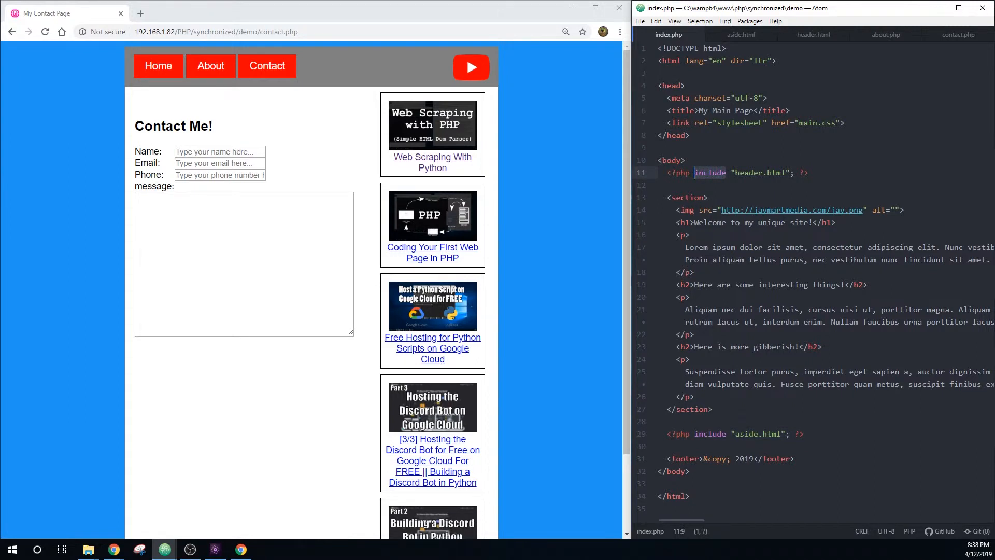
Try require and then require_once for pulling header.html into index.php
text(require)
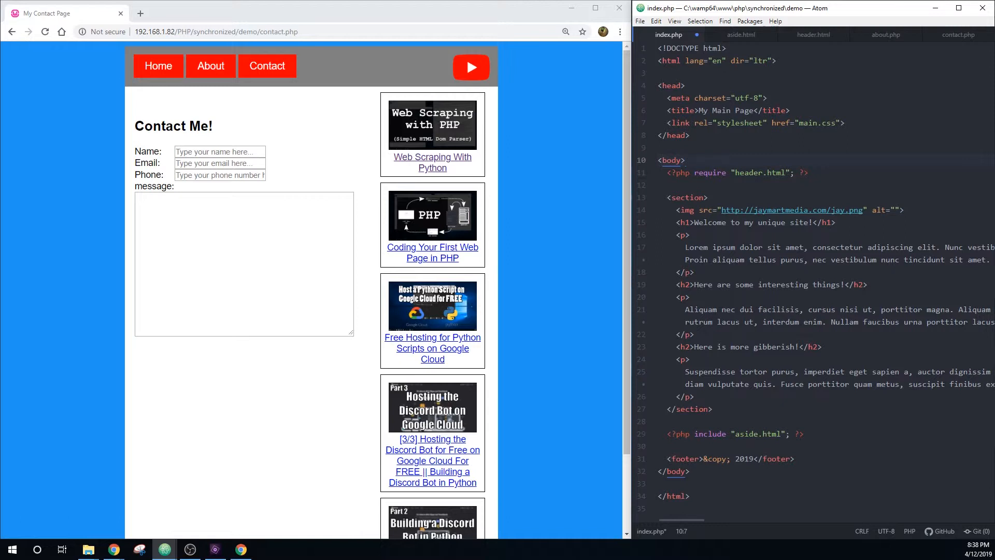
click(685, 160)
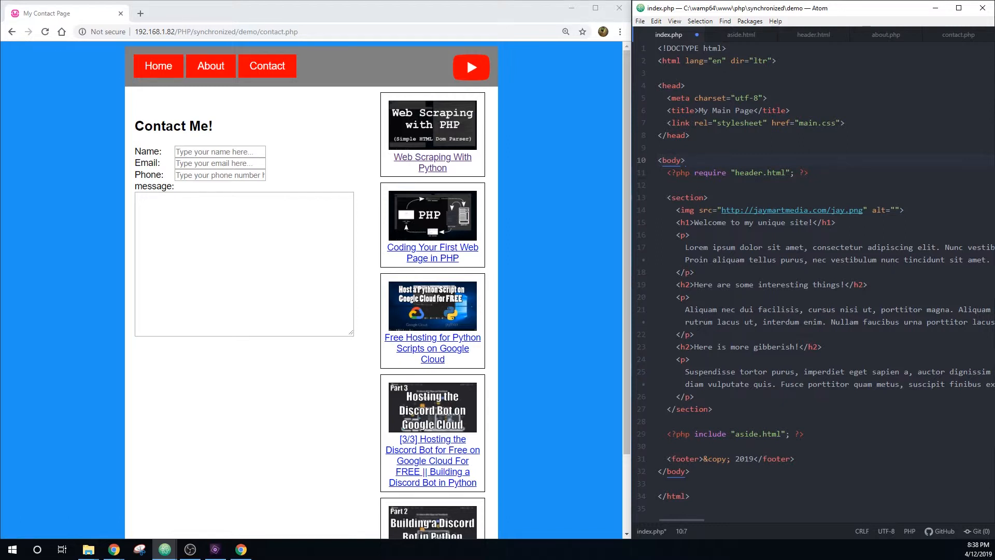
click(686, 160)
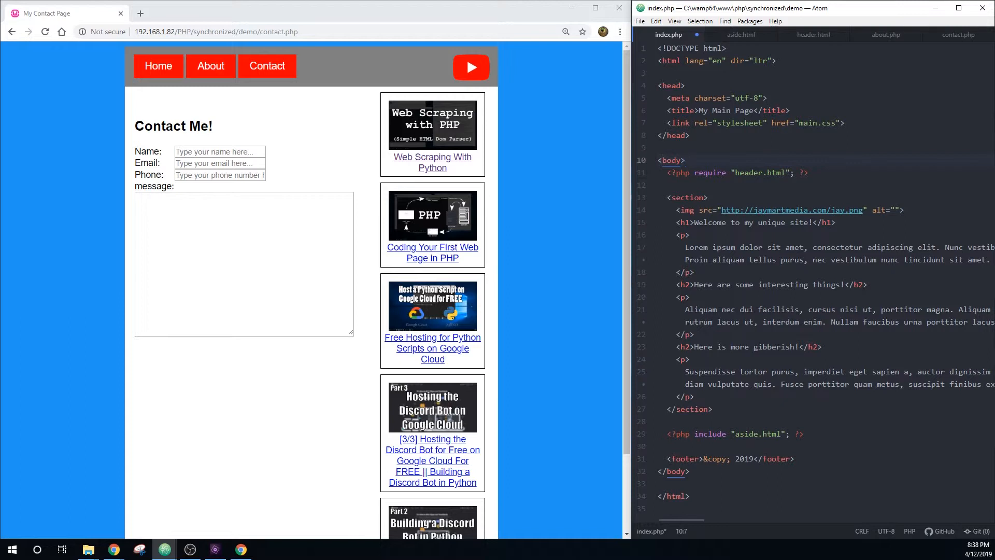
click(728, 173)
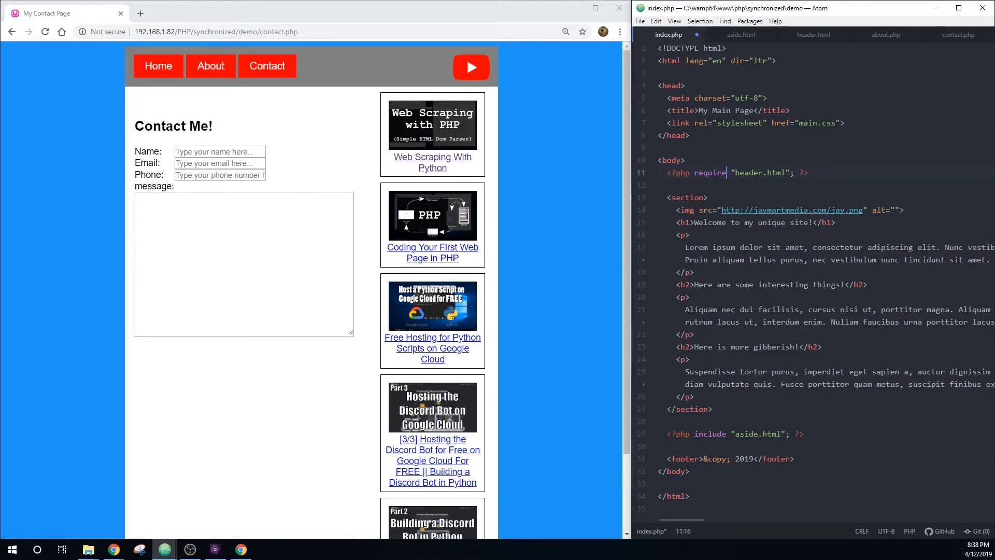
text(_+)
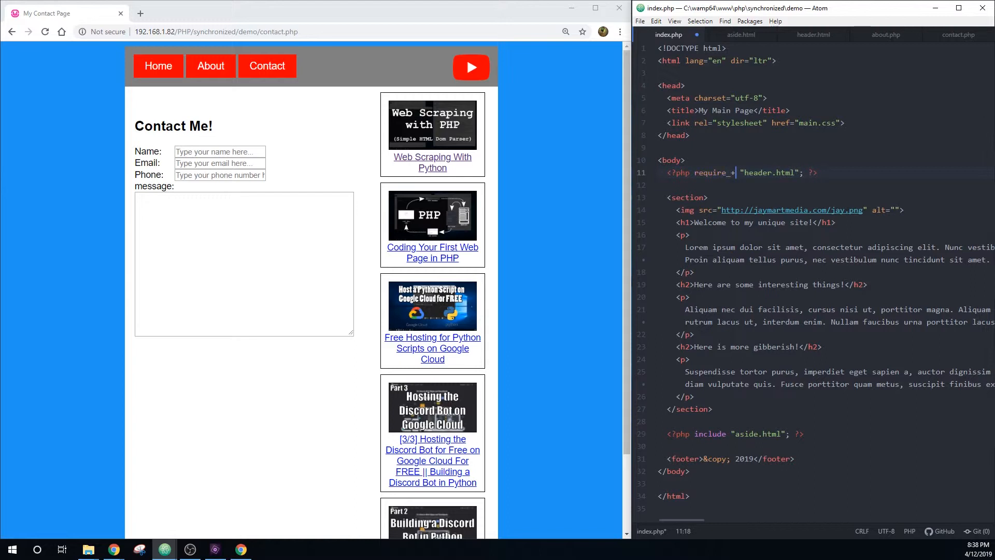
text(once)
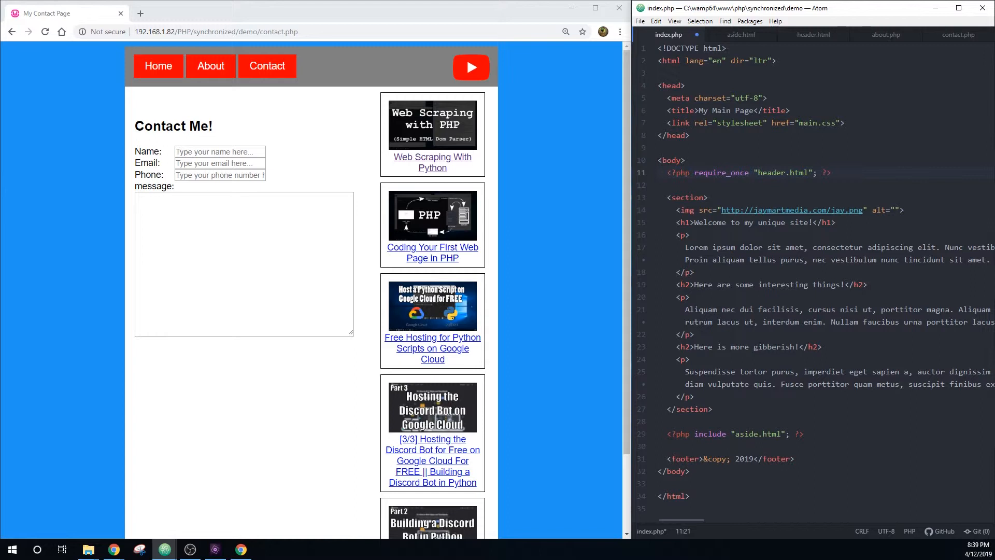
Revert to a plain include for header.html and load the About page in Chrome
click(748, 173)
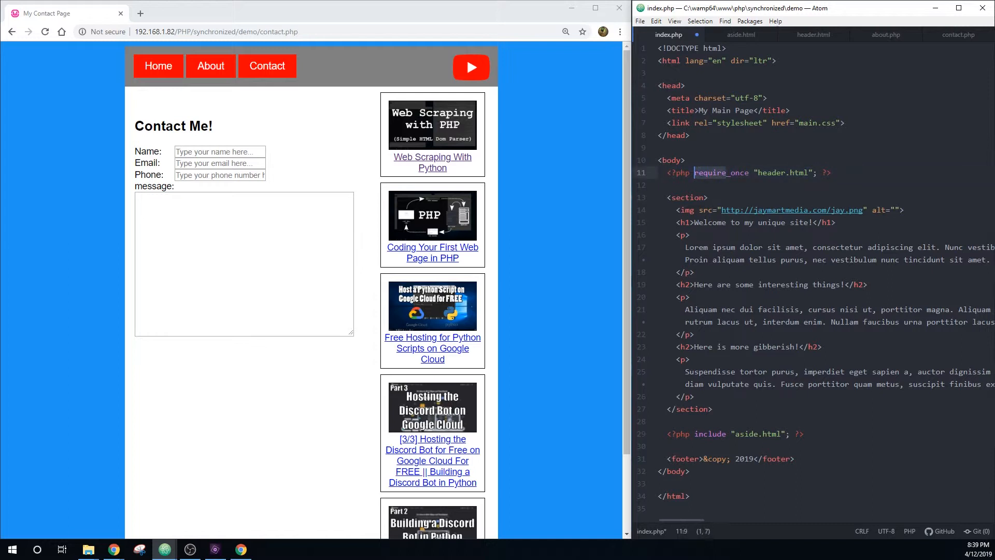
text(include)
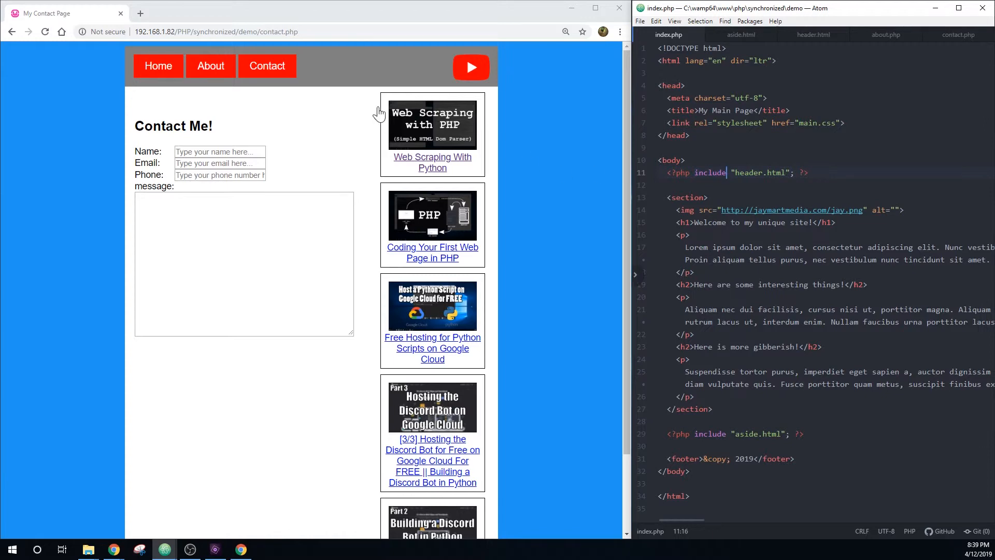
click(210, 66)
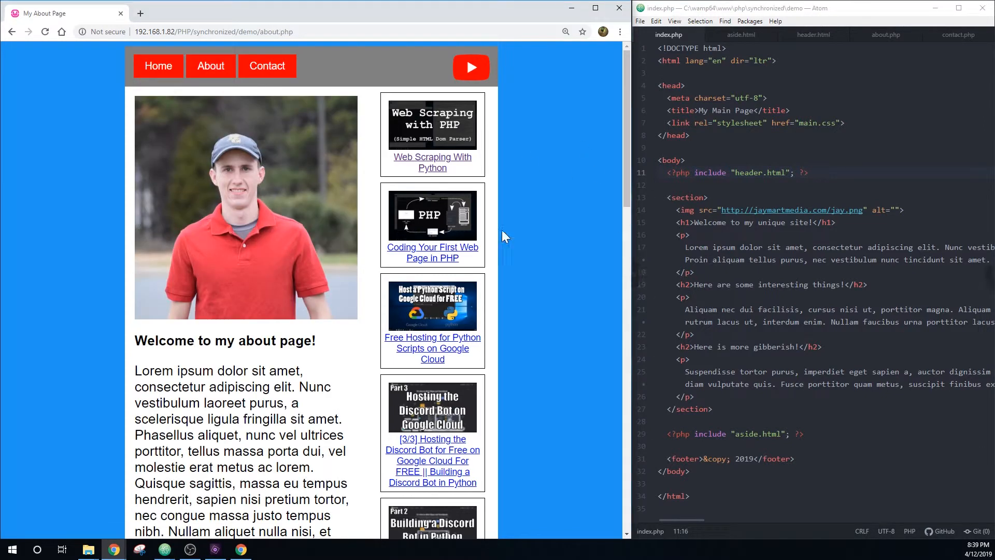
mouse_move(311, 285)
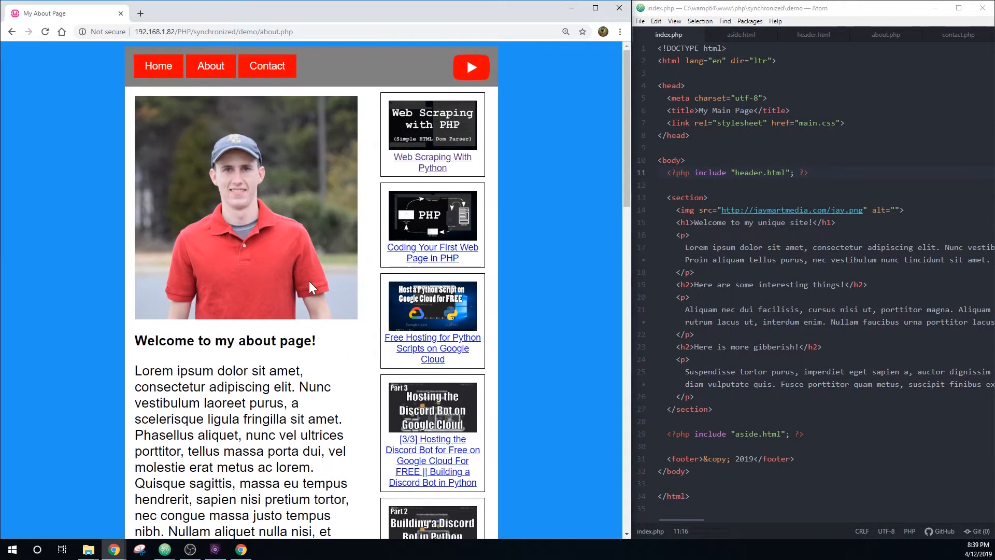
mouse_move(307, 80)
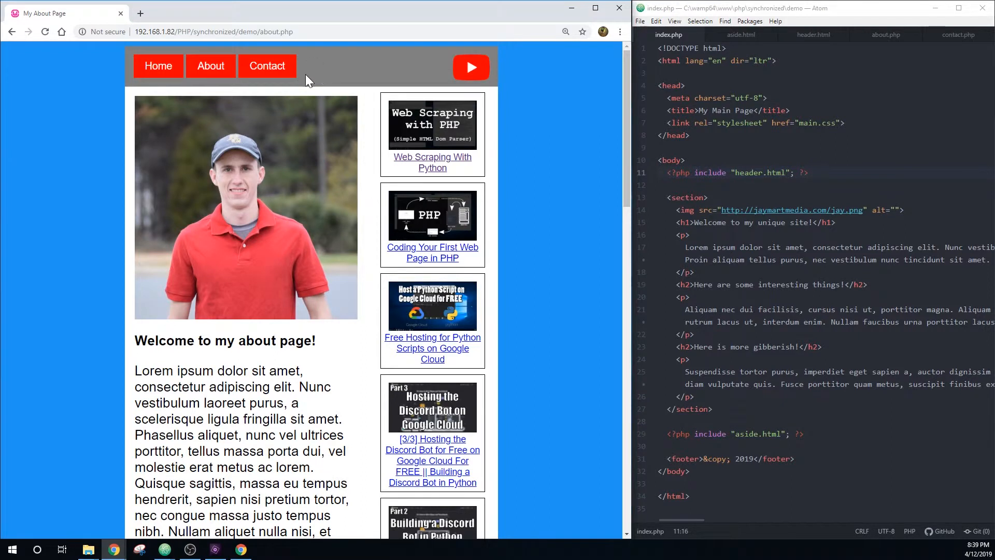